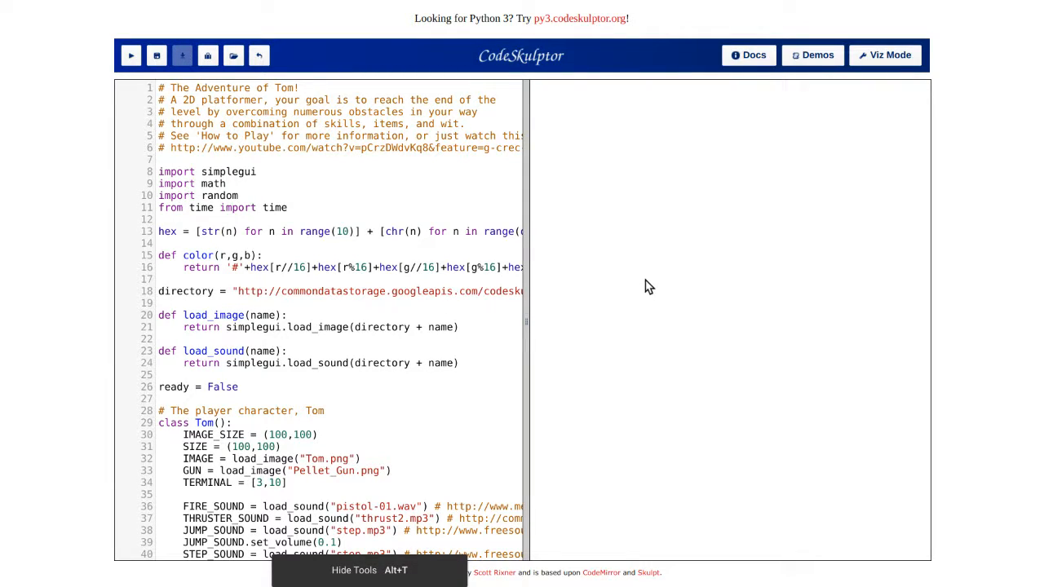
{"action": "mouse_move", "coordinate": [627, 310]}
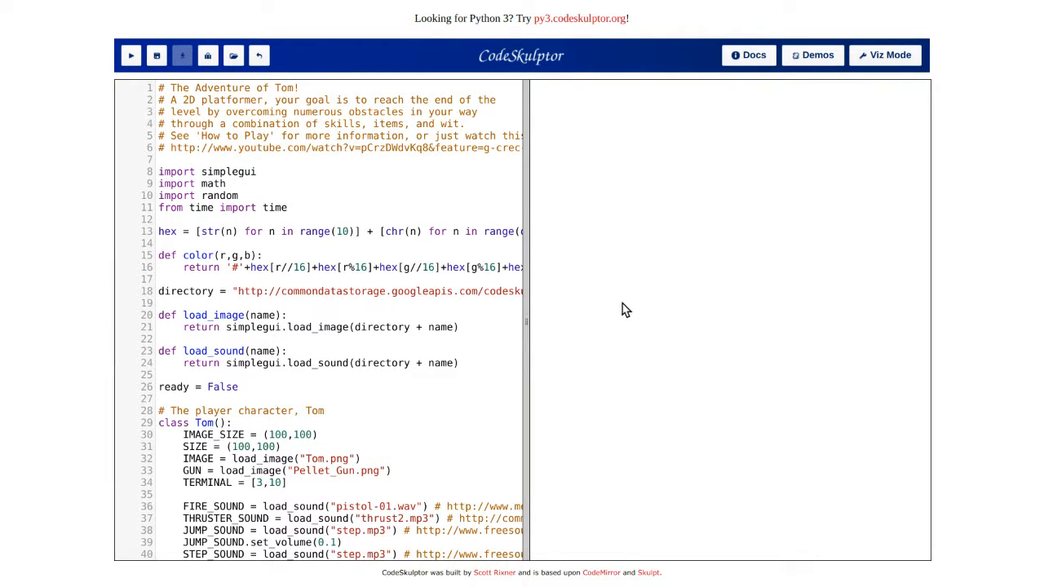
{"action": "mouse_move", "coordinate": [88, 46]}
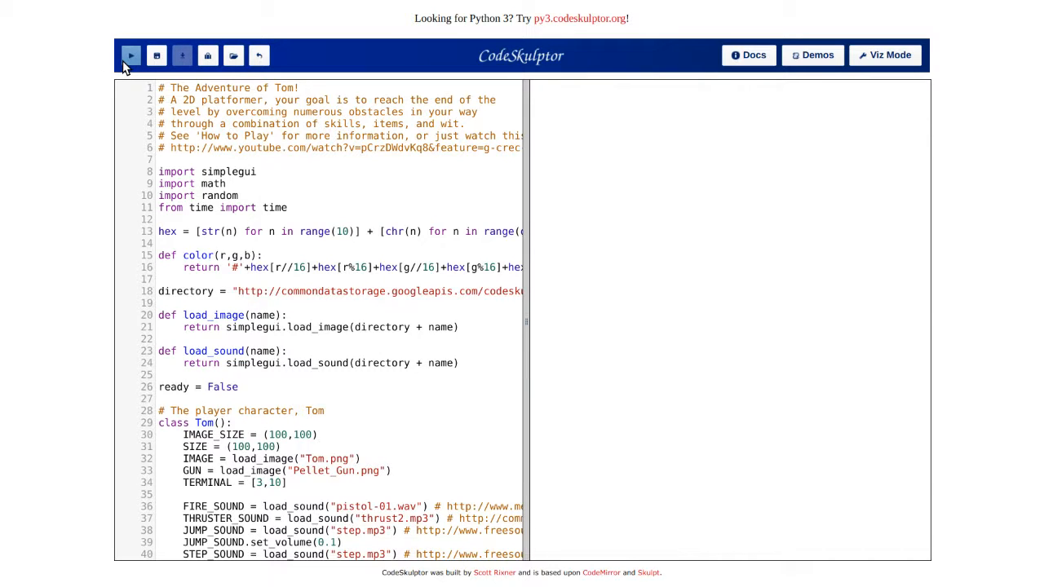
- Run the game's code to launch The Adventure of Tom
{"action": "left_click", "coordinate": [131, 56]}
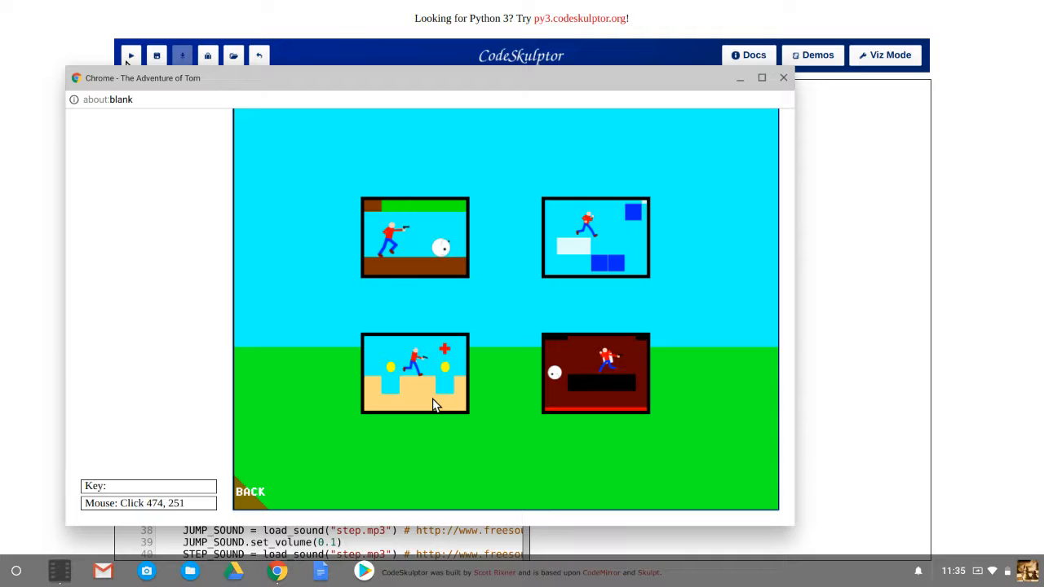
{"action": "mouse_move", "coordinate": [567, 378]}
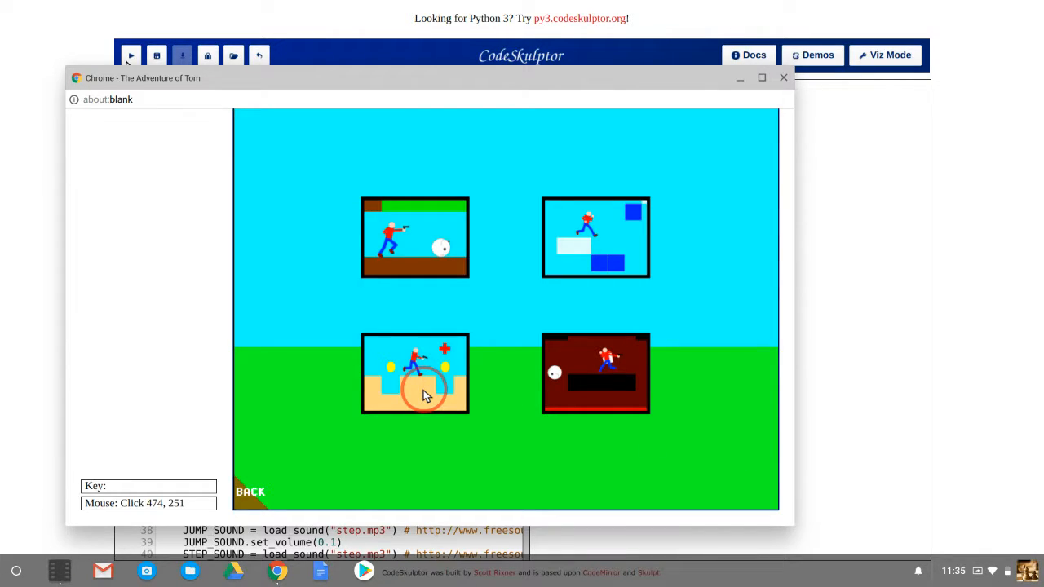
- Start the sandy level and move Tom right past the red ball, collecting coins
{"action": "left_click", "coordinate": [414, 372]}
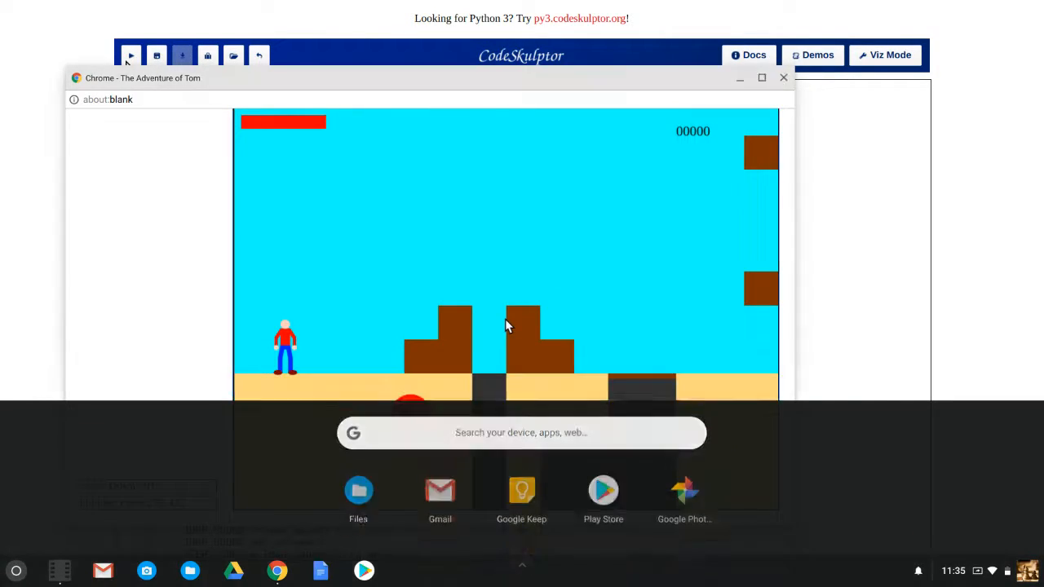
{"action": "key", "text": "up"}
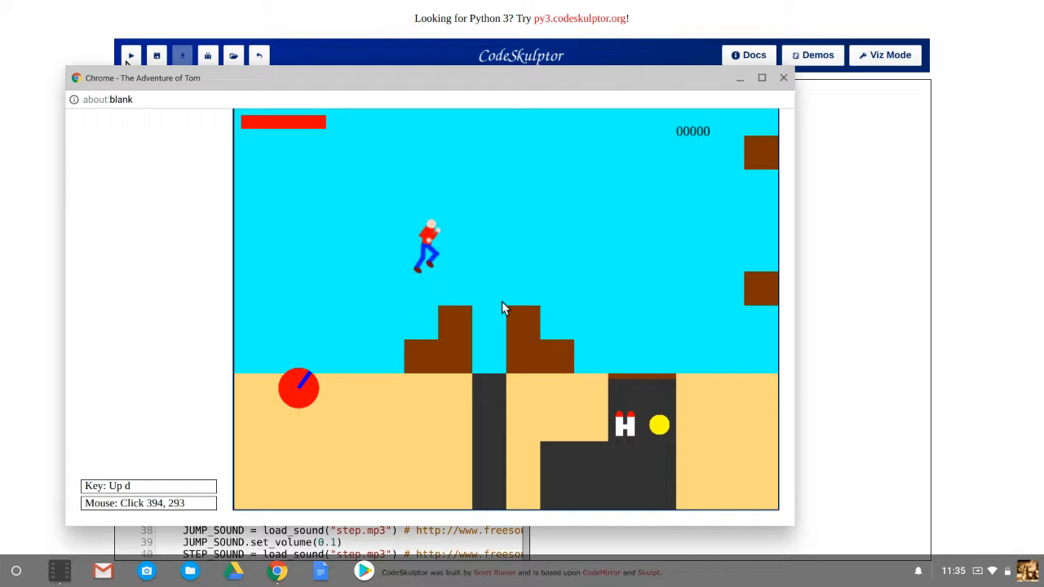
{"action": "key", "text": "Down"}
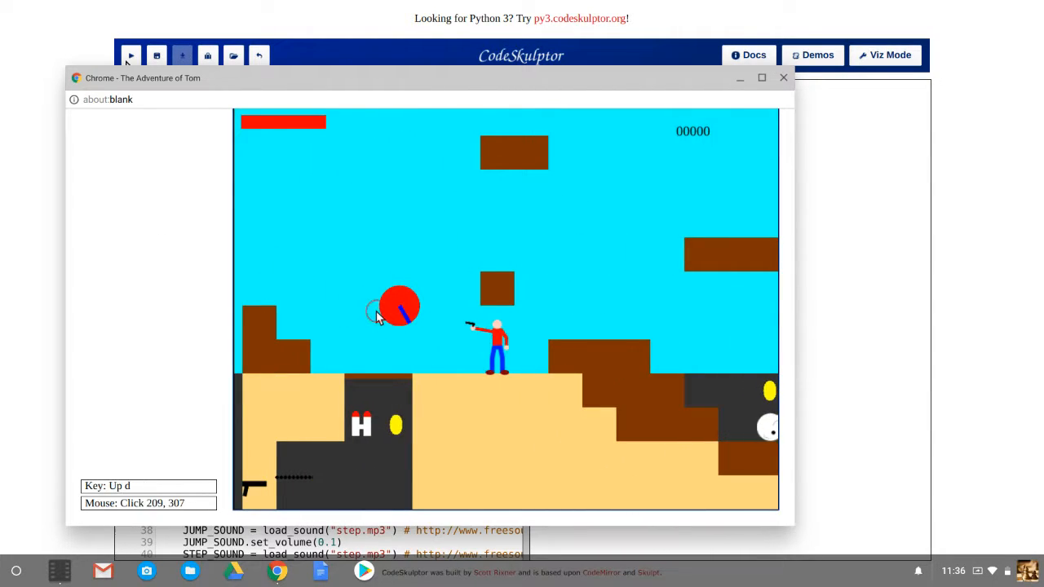
{"action": "key", "text": "a"}
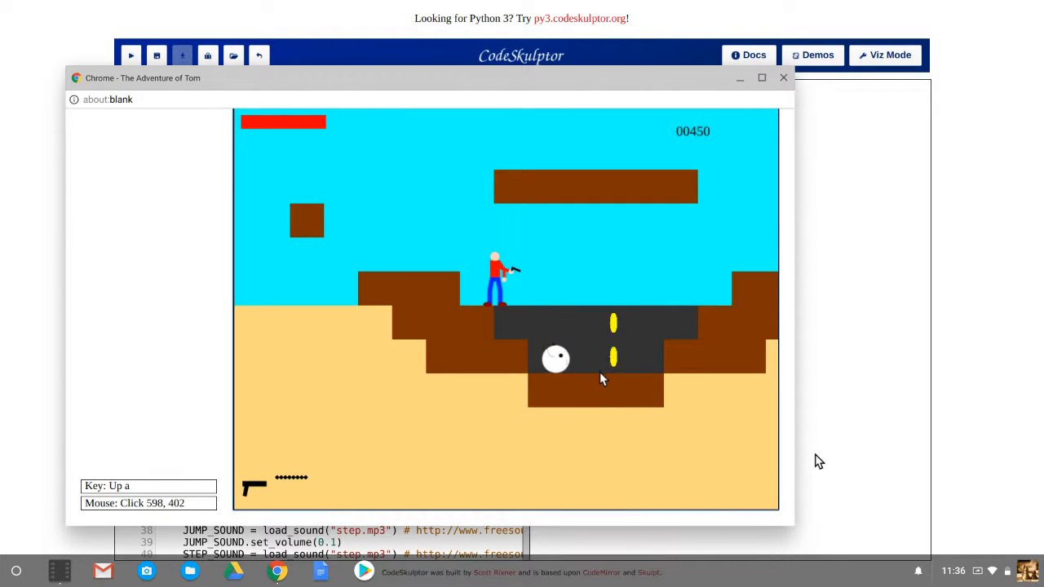
{"action": "key", "text": "w"}
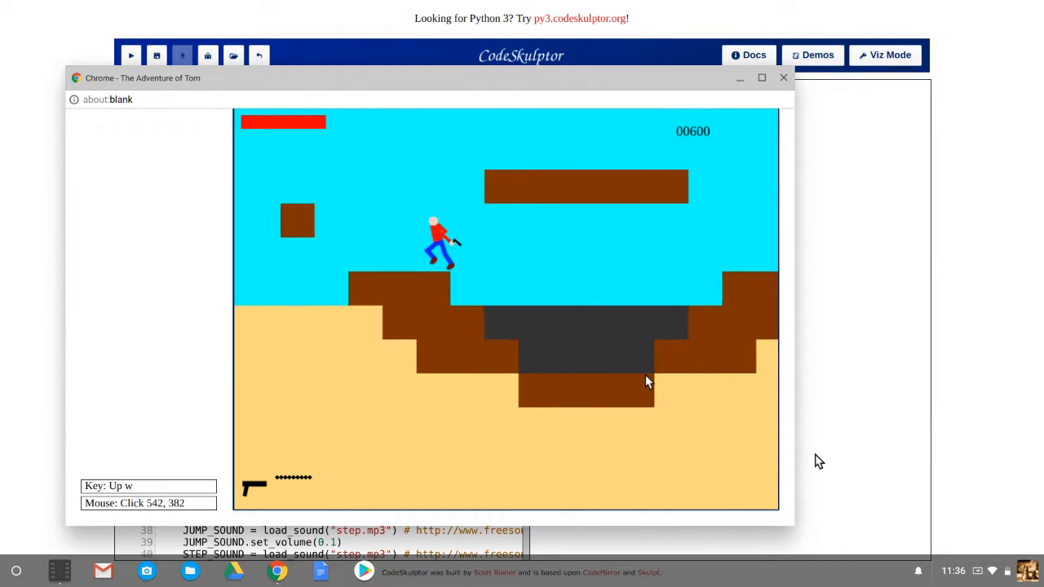
- Jump Tom onto the ledge, over the blocks and through the shaft, reaching 750 points
{"action": "key", "text": "a"}
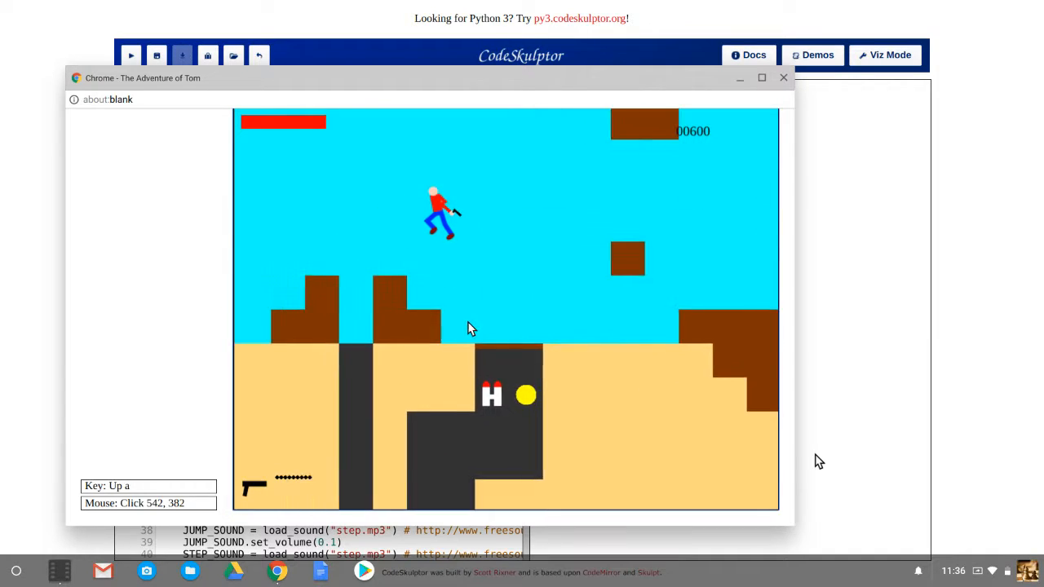
{"action": "key", "text": "d"}
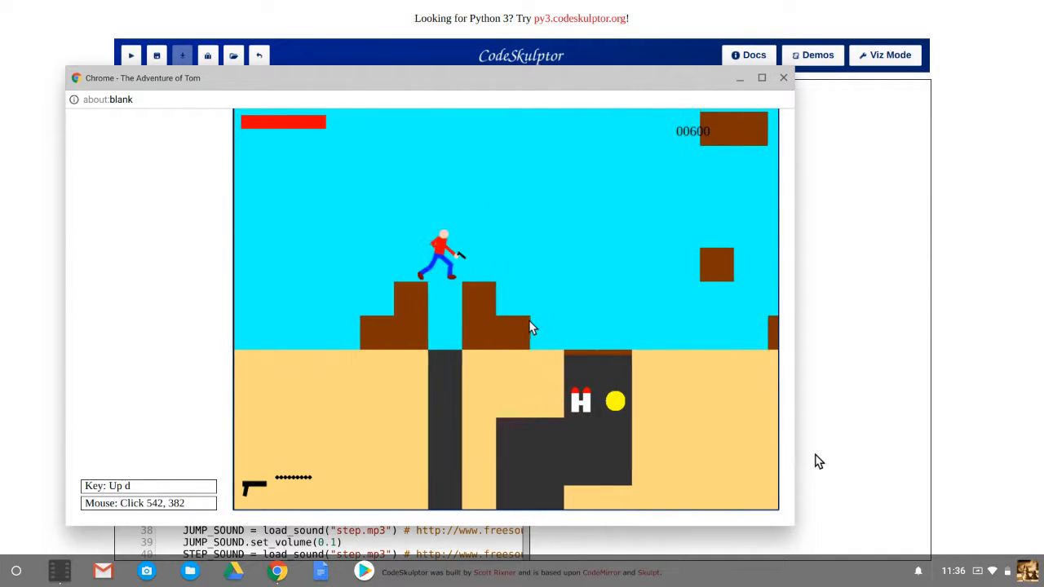
{"action": "key", "text": "Down"}
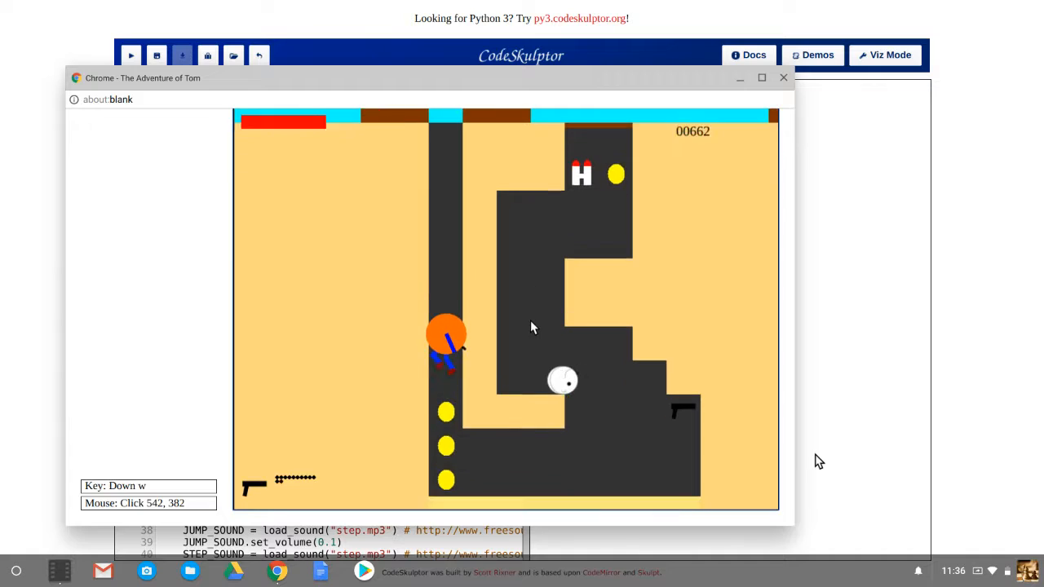
{"action": "key", "text": "d"}
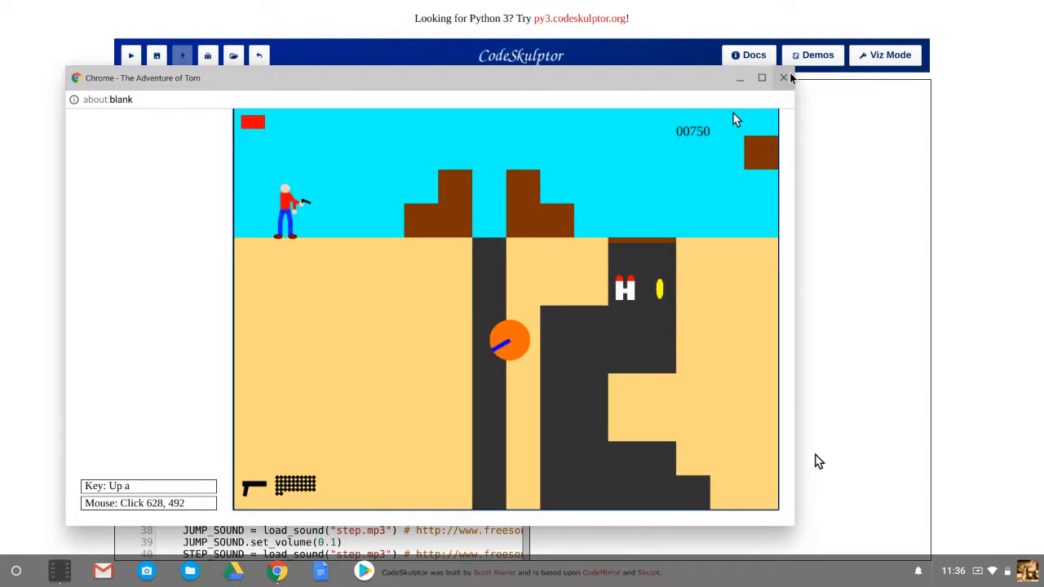
- Close the game window, rerun the code and choose PLAY GAME from the main menu
{"action": "left_click", "coordinate": [783, 79]}
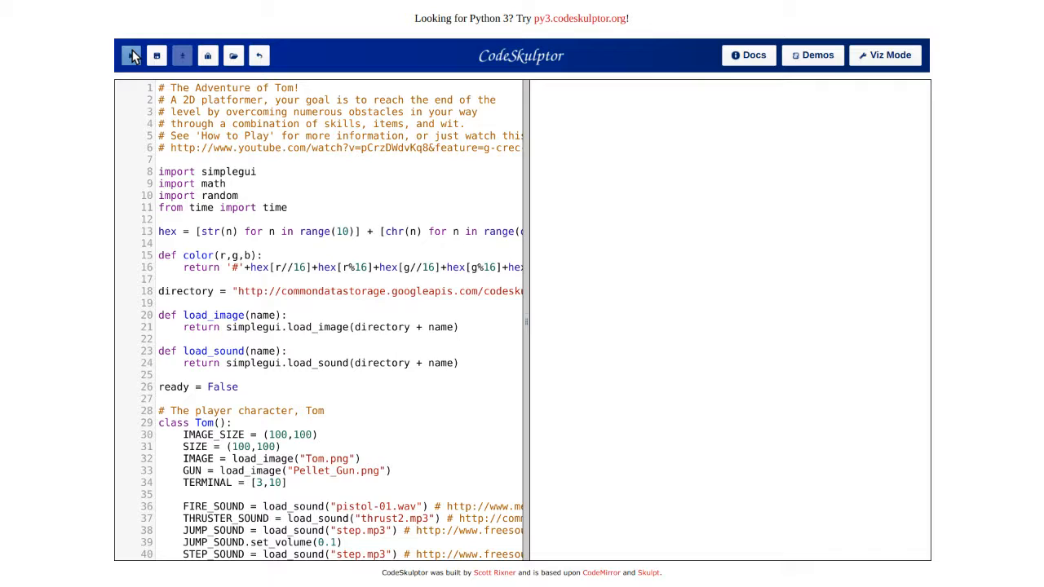
{"action": "left_click", "coordinate": [131, 55]}
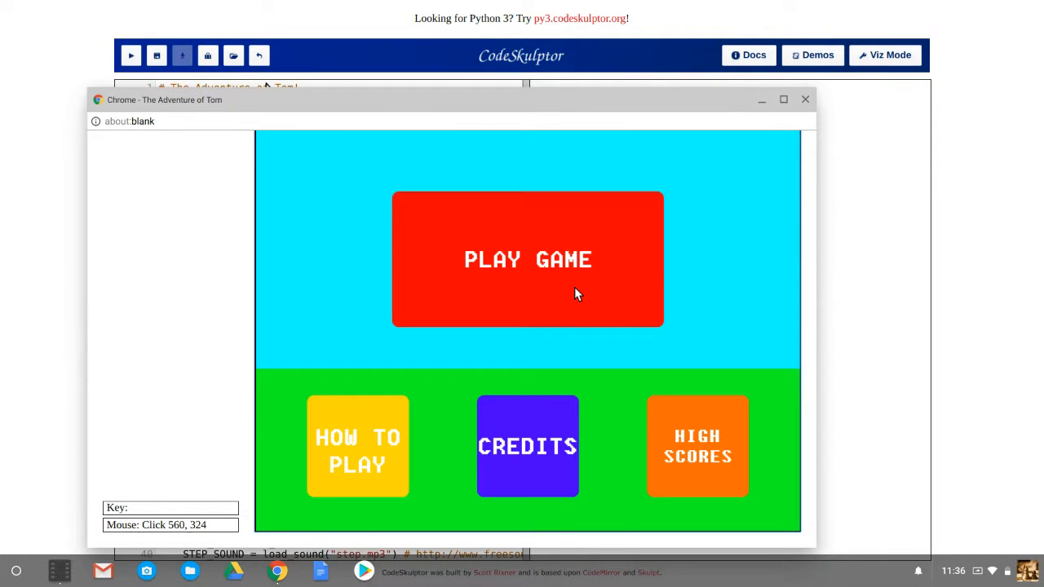
{"action": "left_click", "coordinate": [528, 260]}
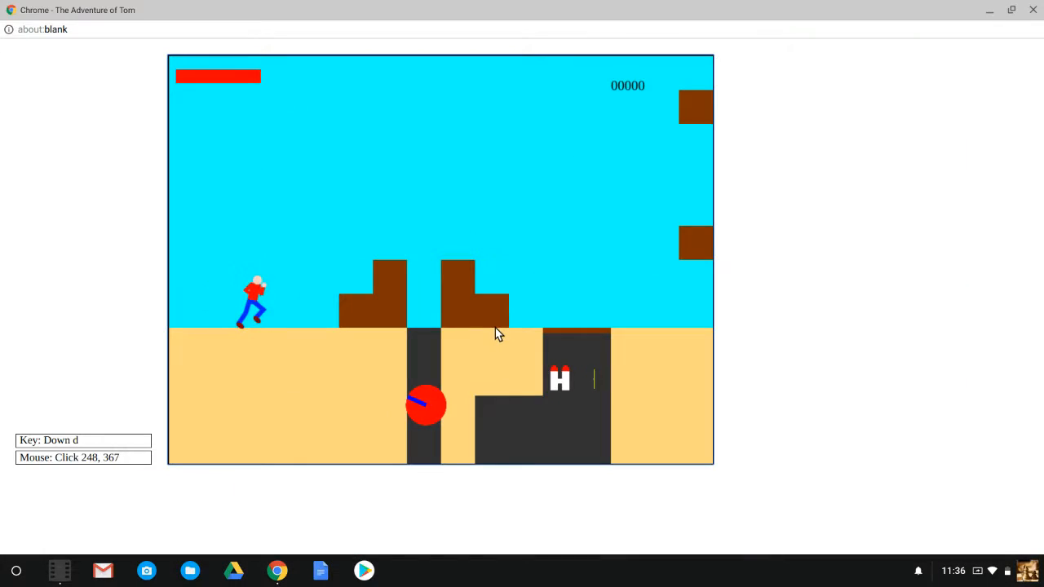
- Move Tom right, shoot the white creature below and run along the sand
{"action": "key", "text": "w"}
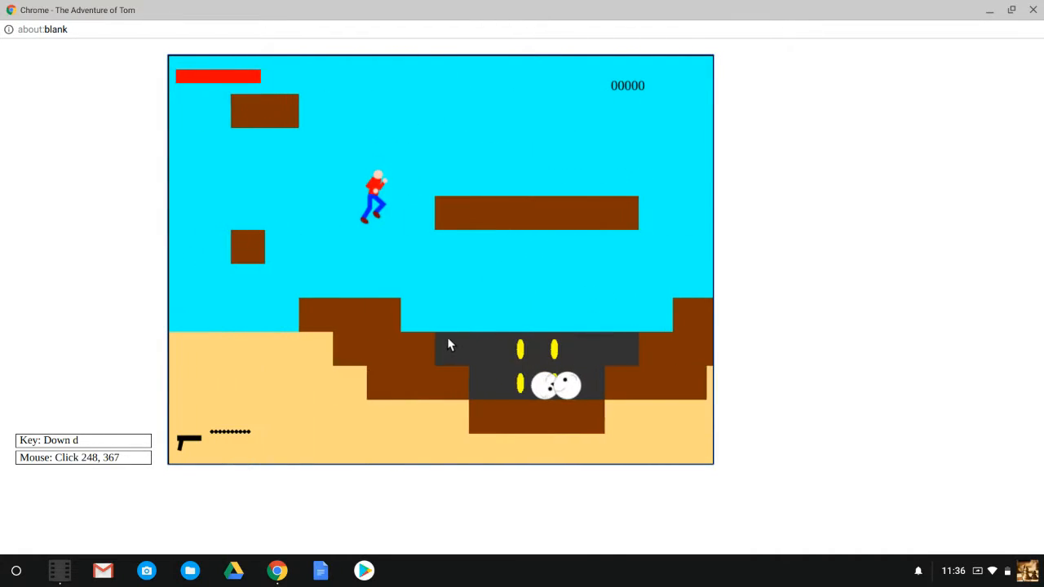
{"action": "left_click", "coordinate": [429, 390]}
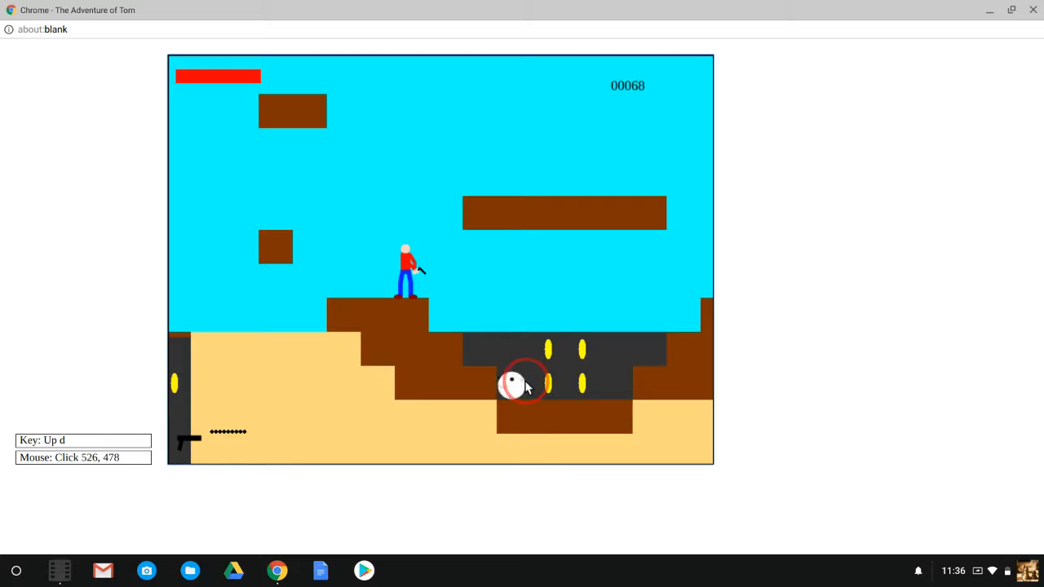
{"action": "key", "text": "w"}
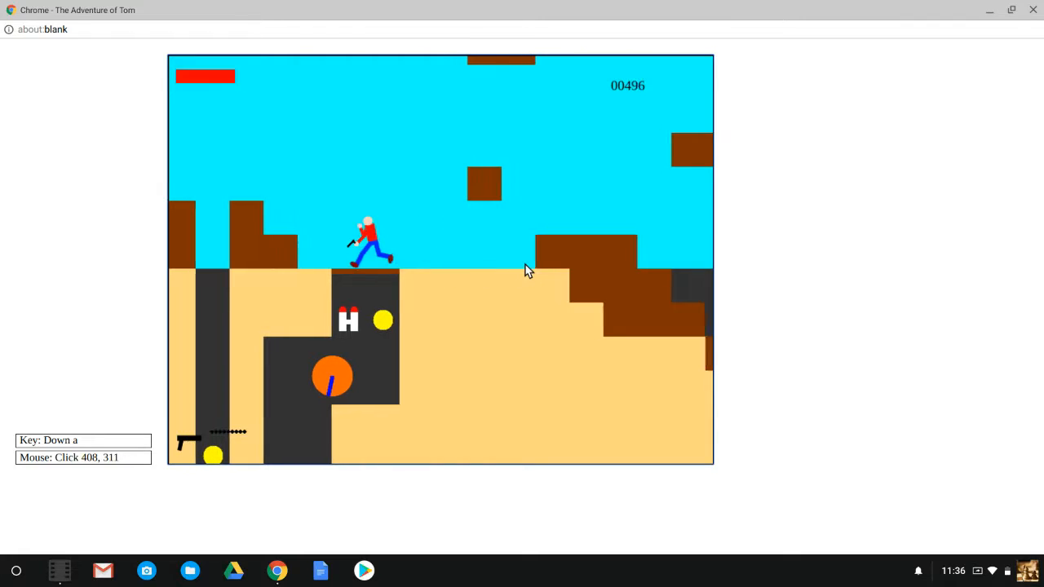
{"action": "key", "text": "w"}
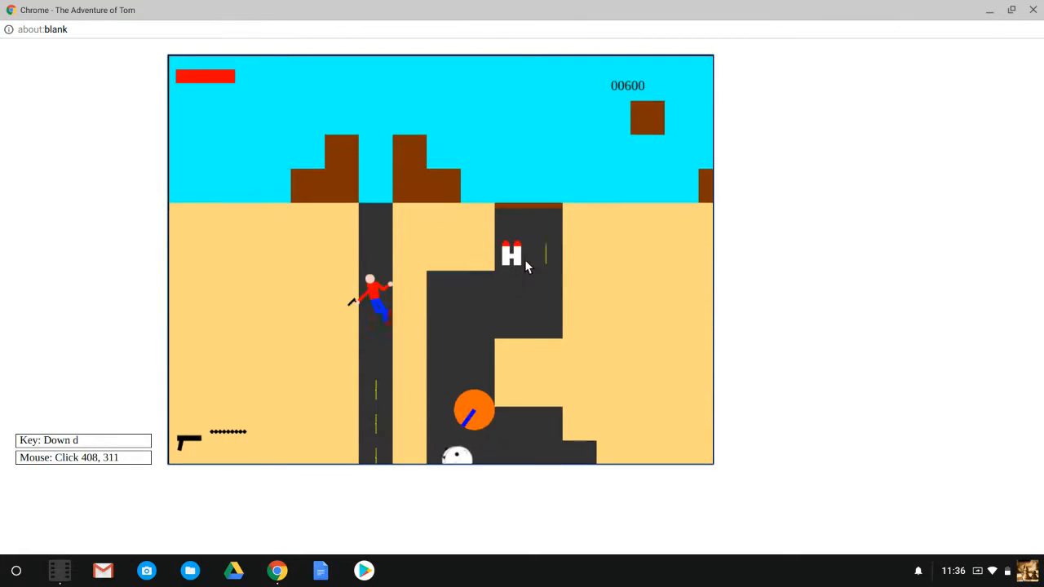
- Take Tom down and up the dark shaft, dodging the orange ball, score at 975
{"action": "key", "text": "w"}
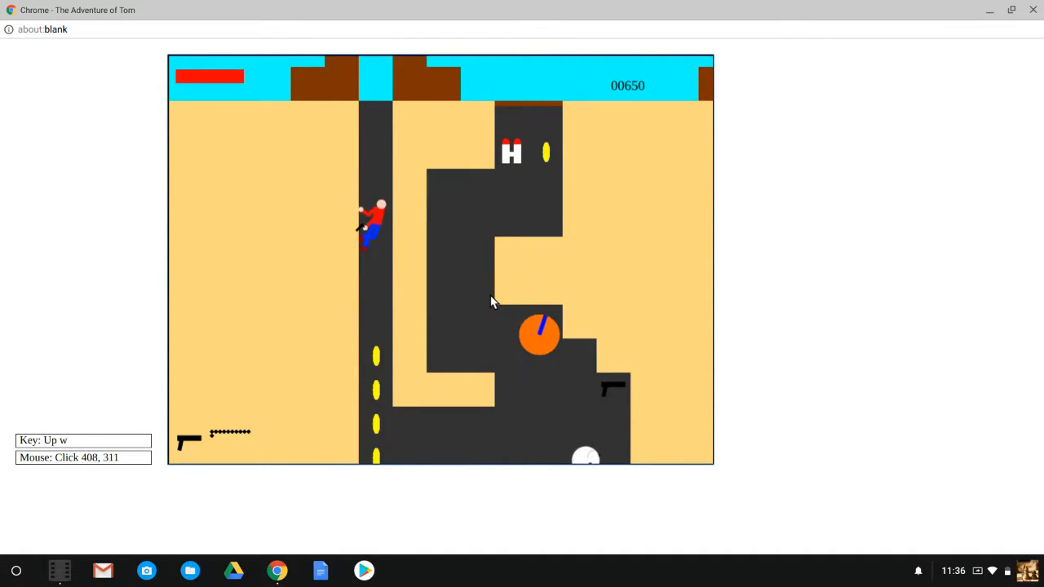
{"action": "key", "text": "d"}
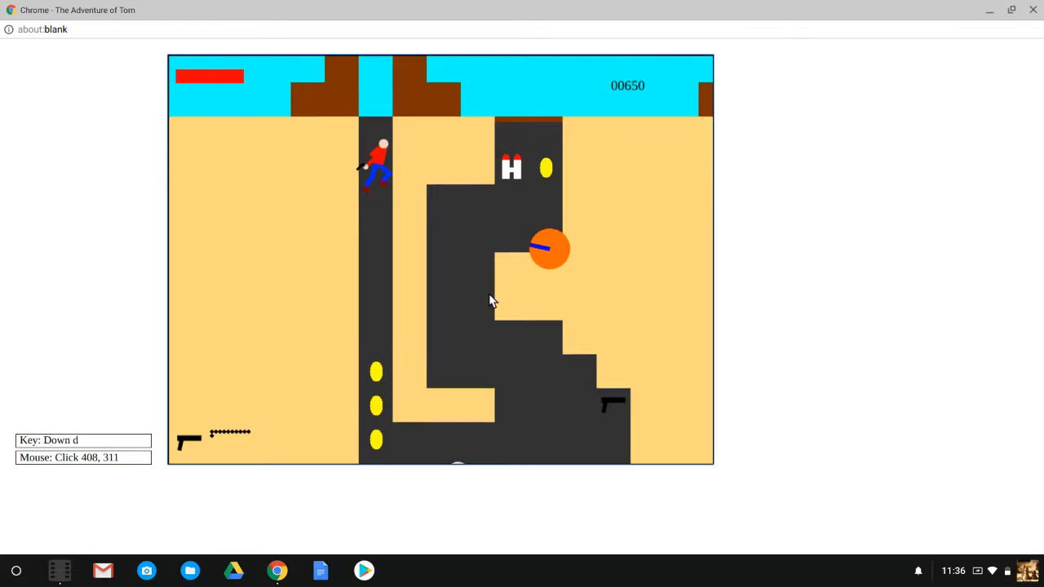
{"action": "key", "text": "w"}
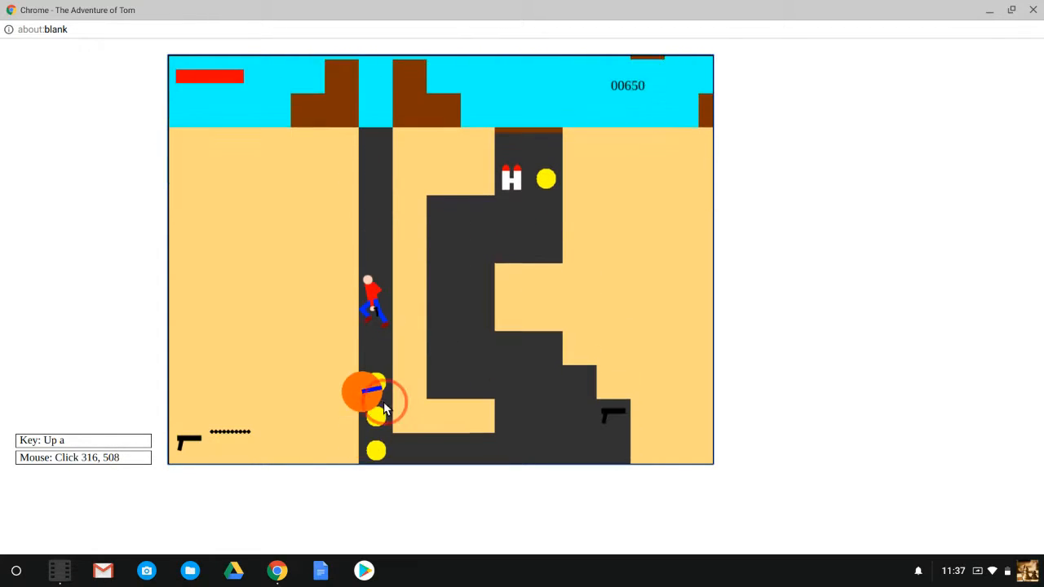
{"action": "key", "text": "Down"}
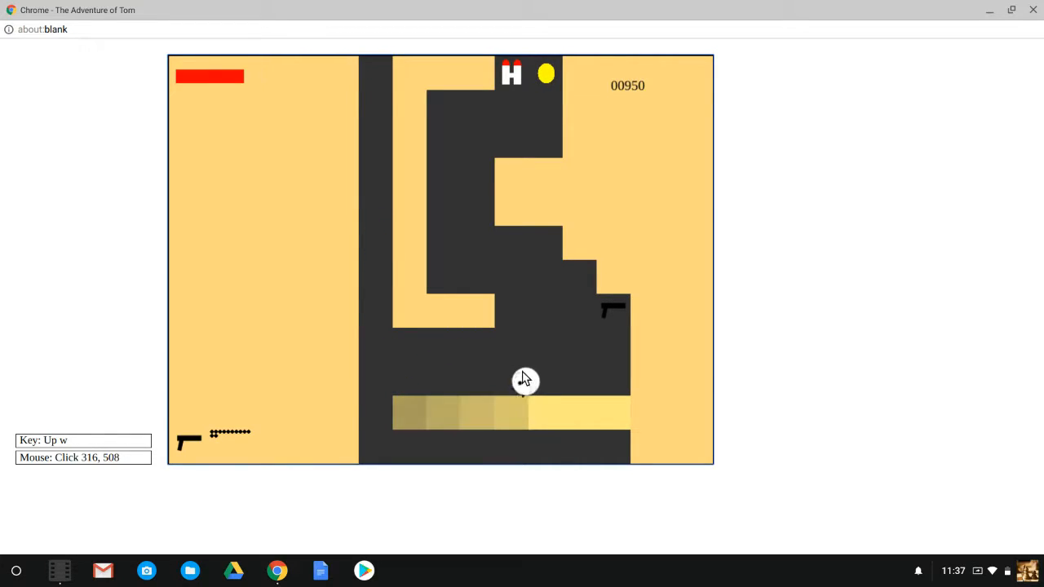
{"action": "key", "text": "Down"}
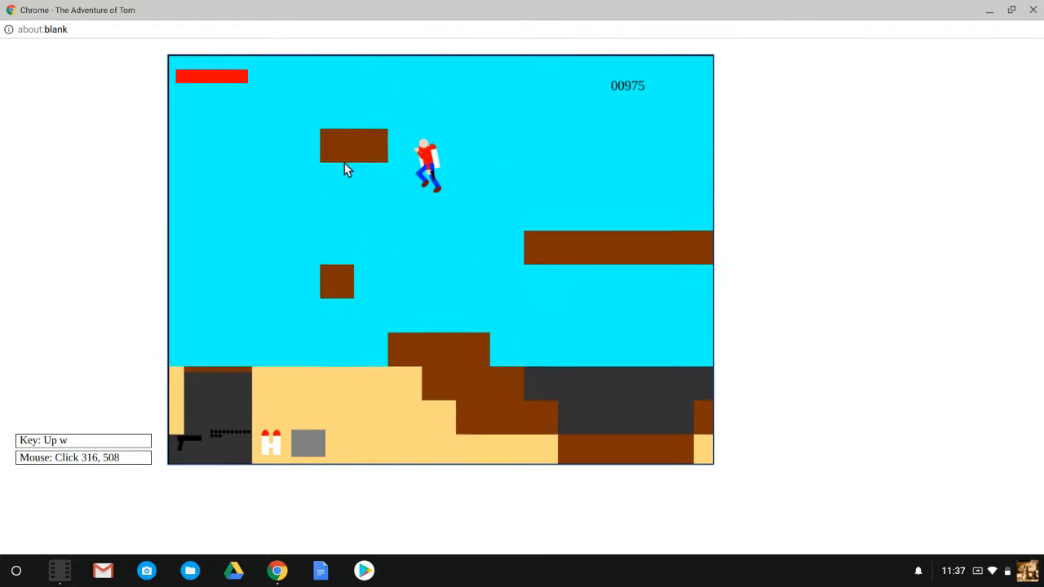
- Jump Tom off the ledge onto the raised block and through the shaft past the orange enemy
{"action": "key", "text": "d"}
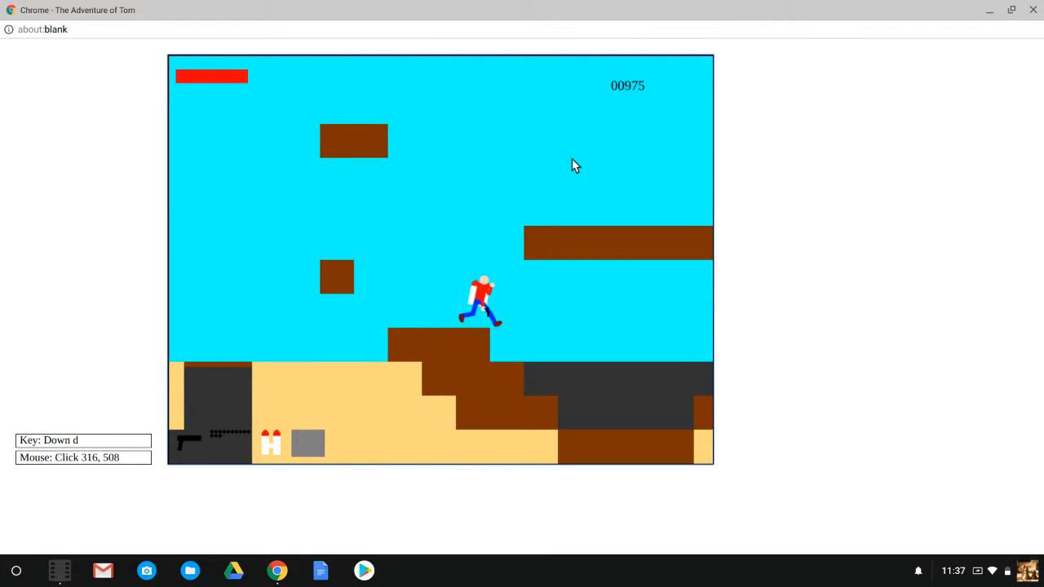
{"action": "key", "text": "w"}
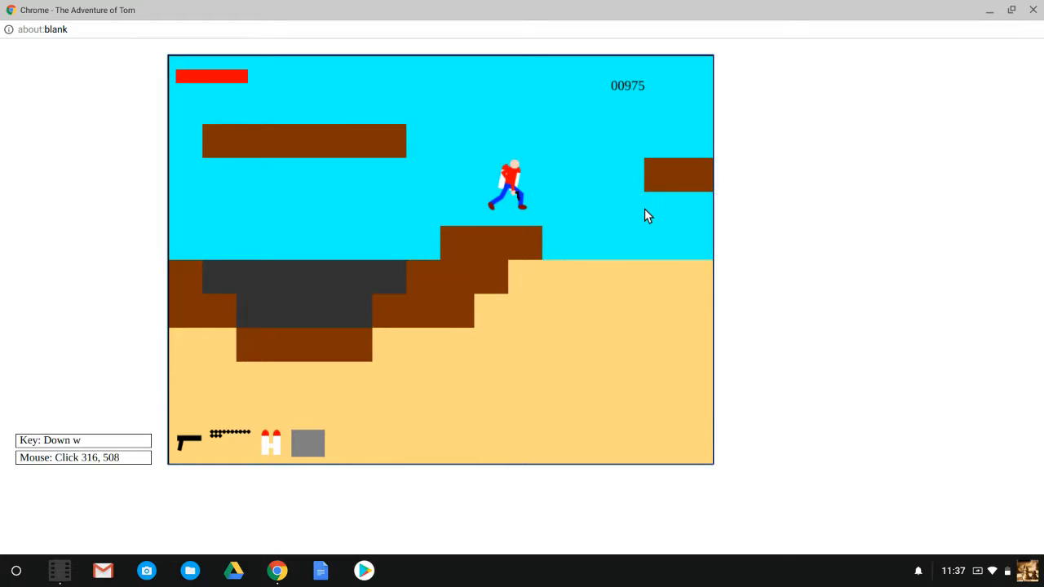
{"action": "key", "text": "d"}
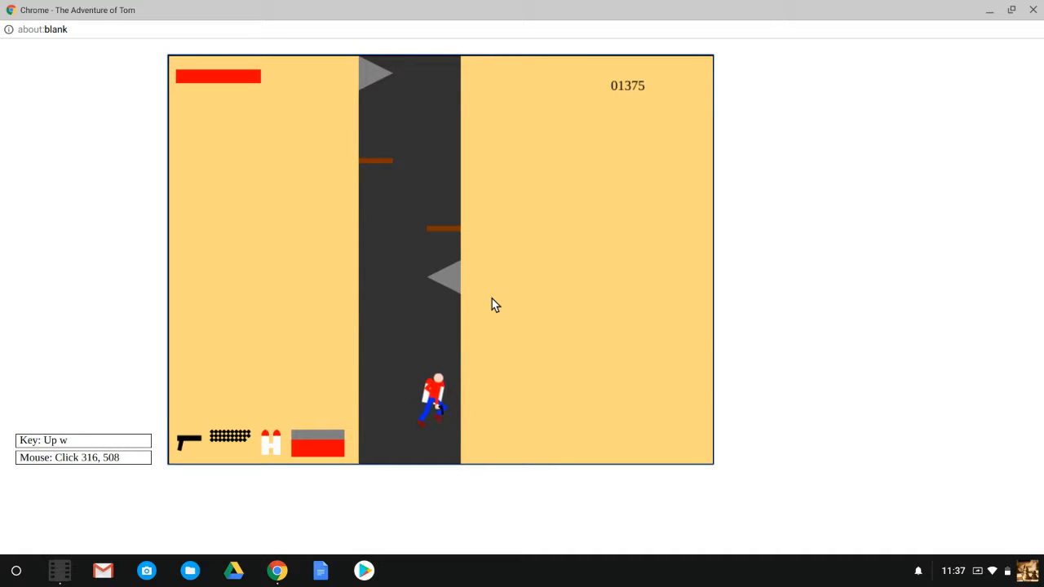
{"action": "key", "text": "a"}
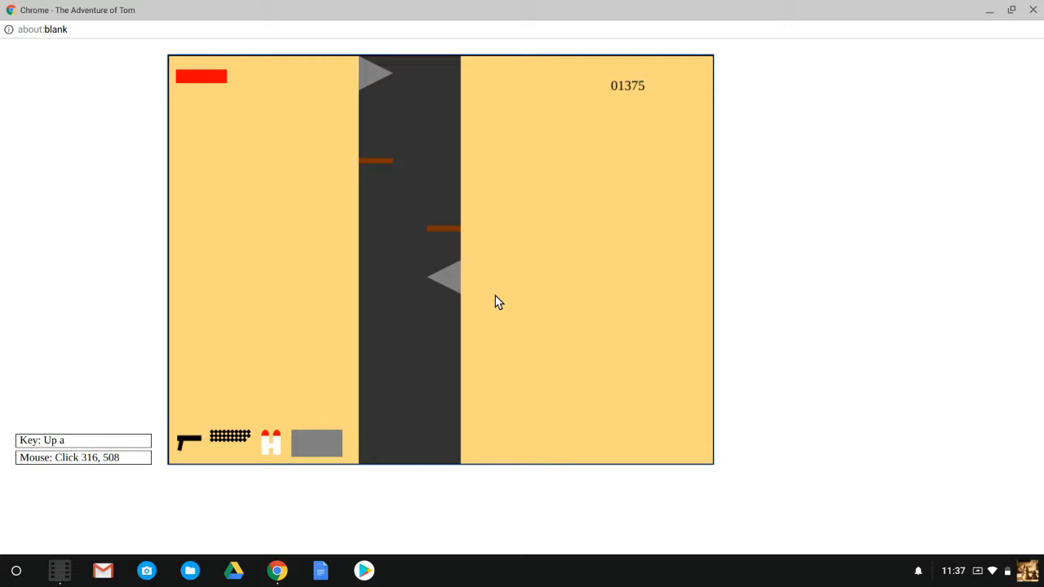
{"action": "mouse_move", "coordinate": [502, 309]}
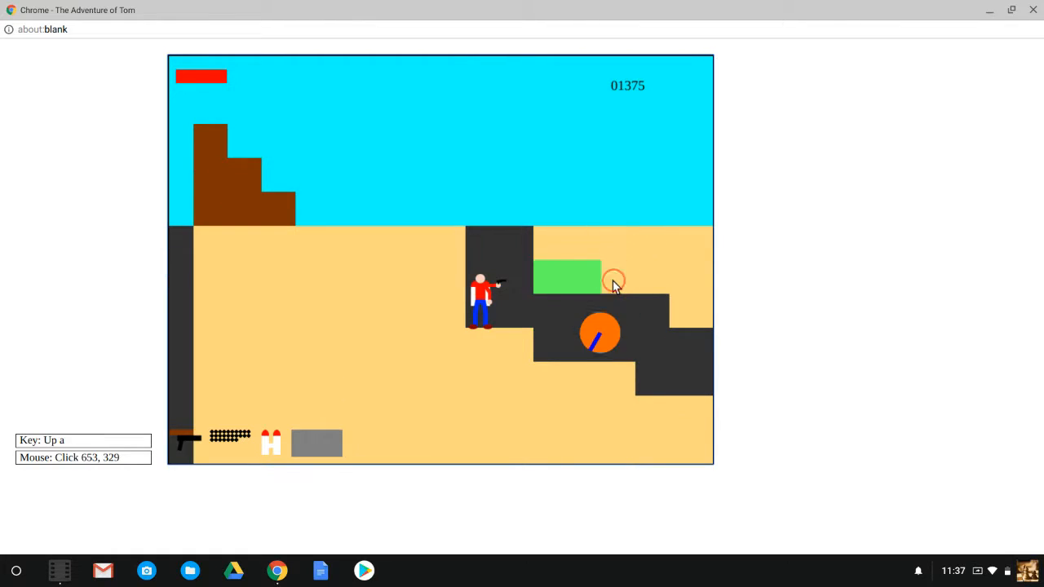
{"action": "key", "text": "d"}
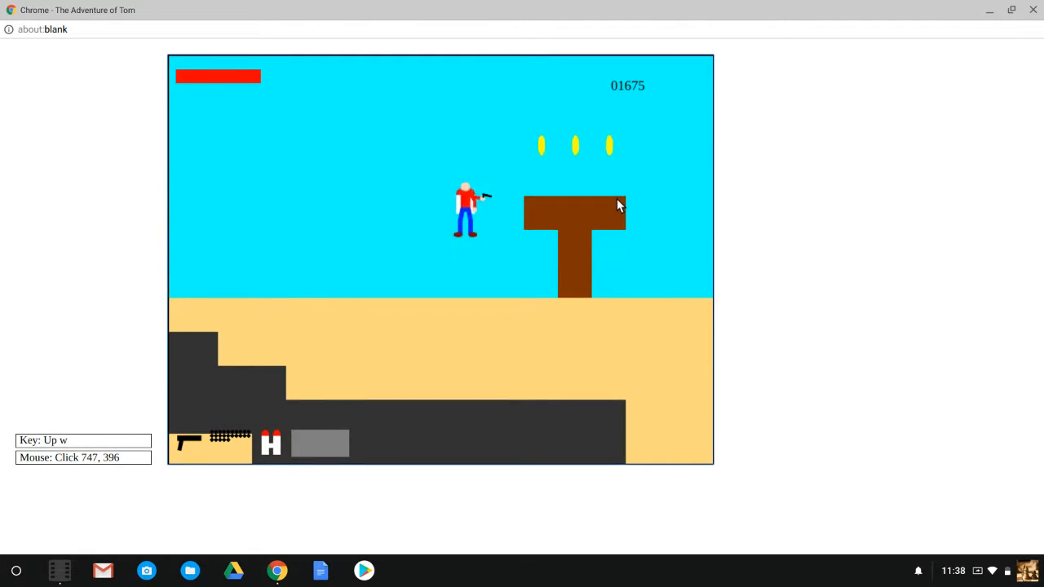
- Leap Tom across the brown platforms collecting the coins above them
{"action": "key", "text": "w"}
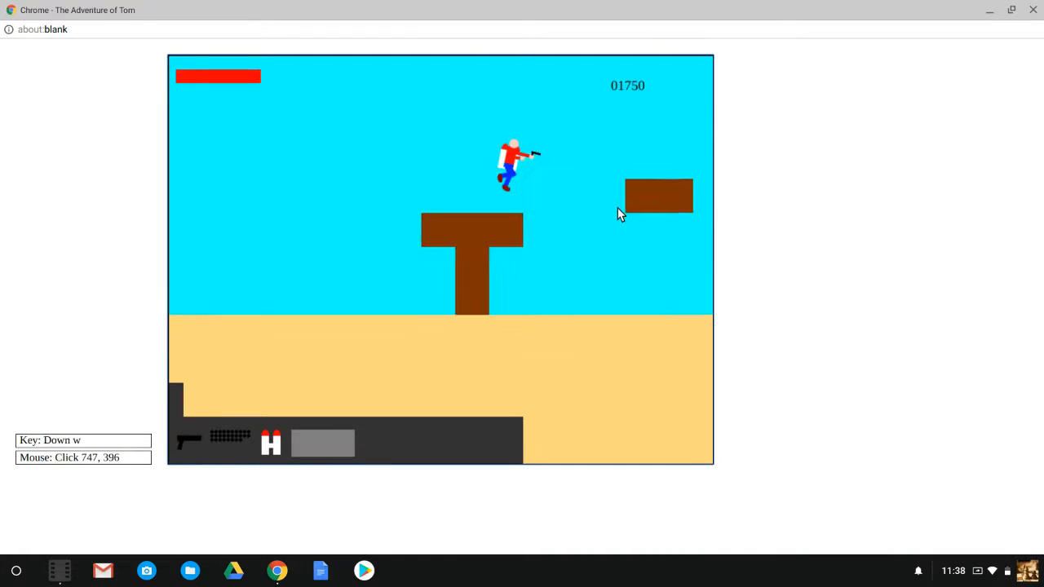
{"action": "key", "text": "d"}
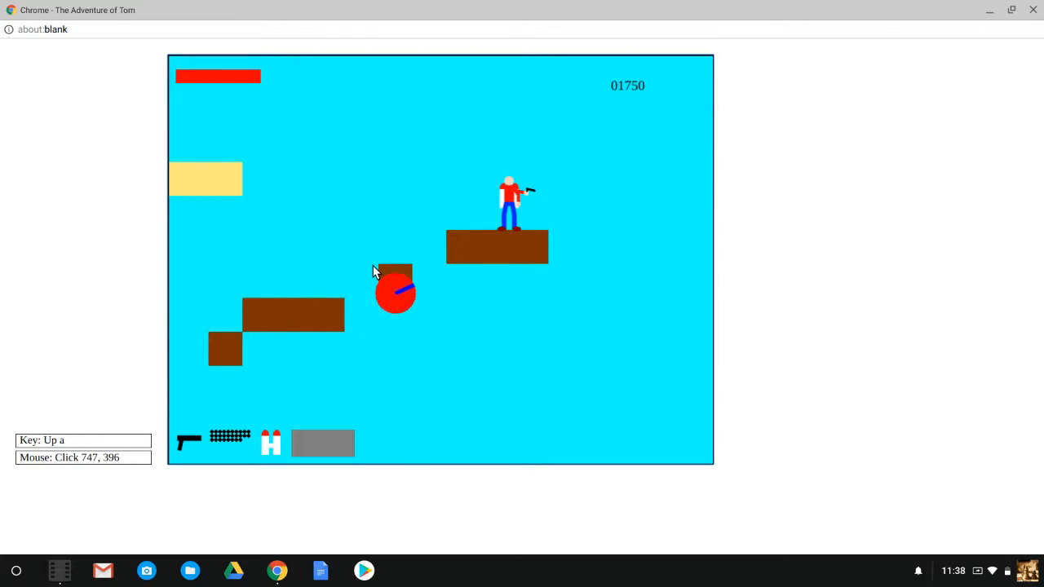
{"action": "key", "text": "d"}
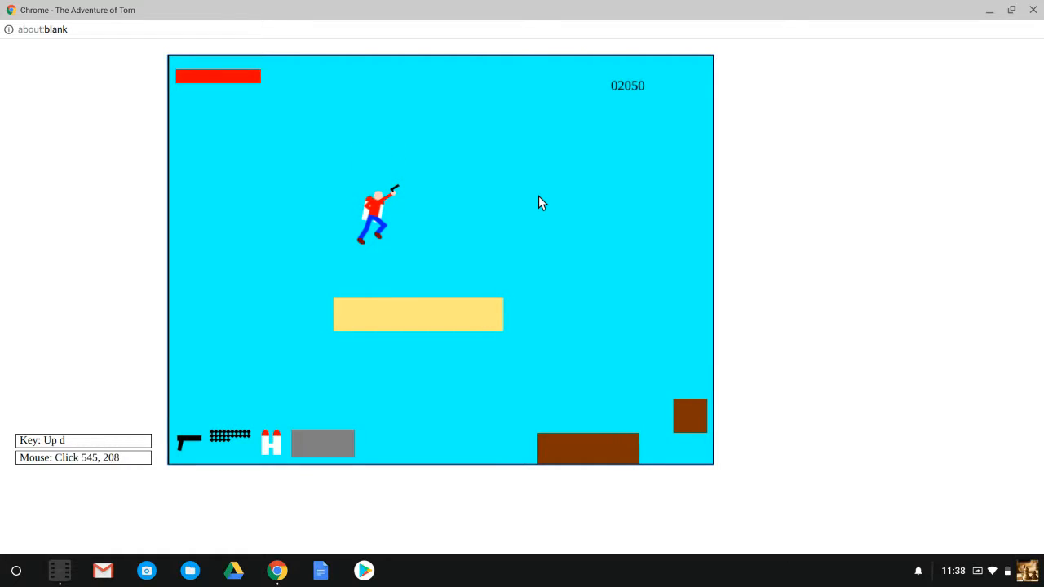
{"action": "key", "text": "w"}
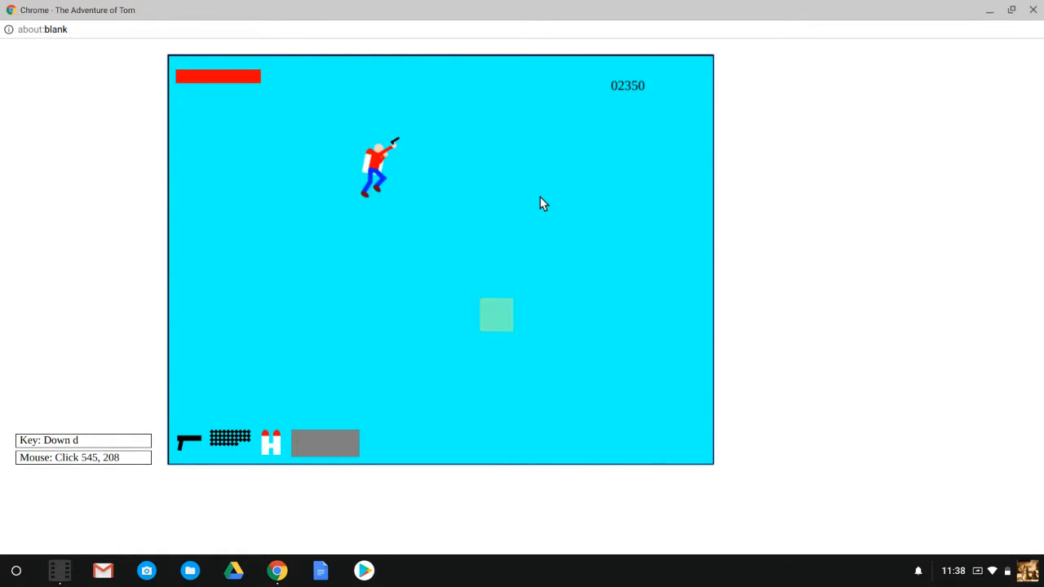
{"action": "key", "text": "w"}
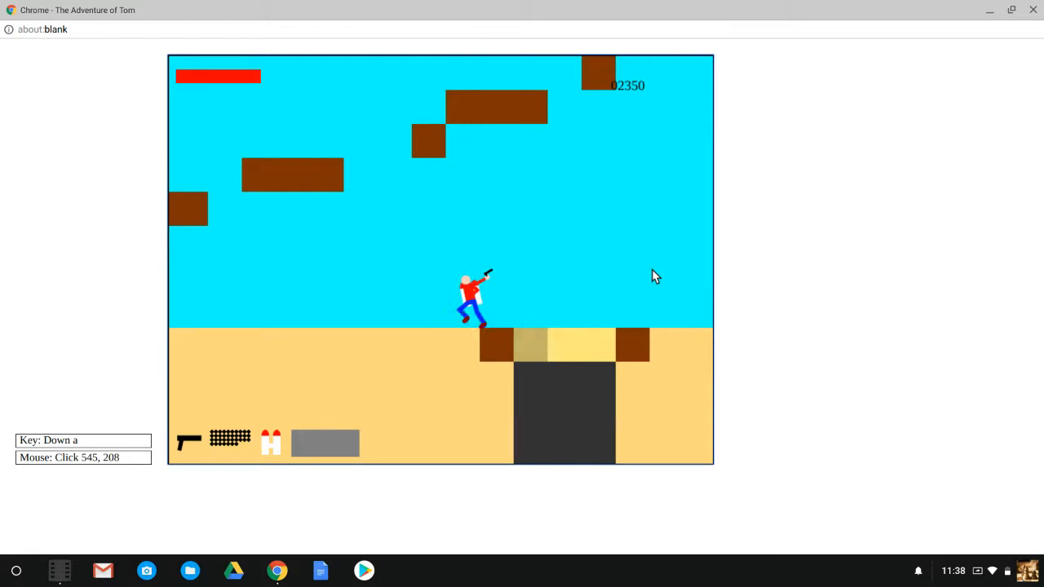
- Carry Tom over the pit and up the upper ledges toward more coins, reaching 2875 points
{"action": "key", "text": "w"}
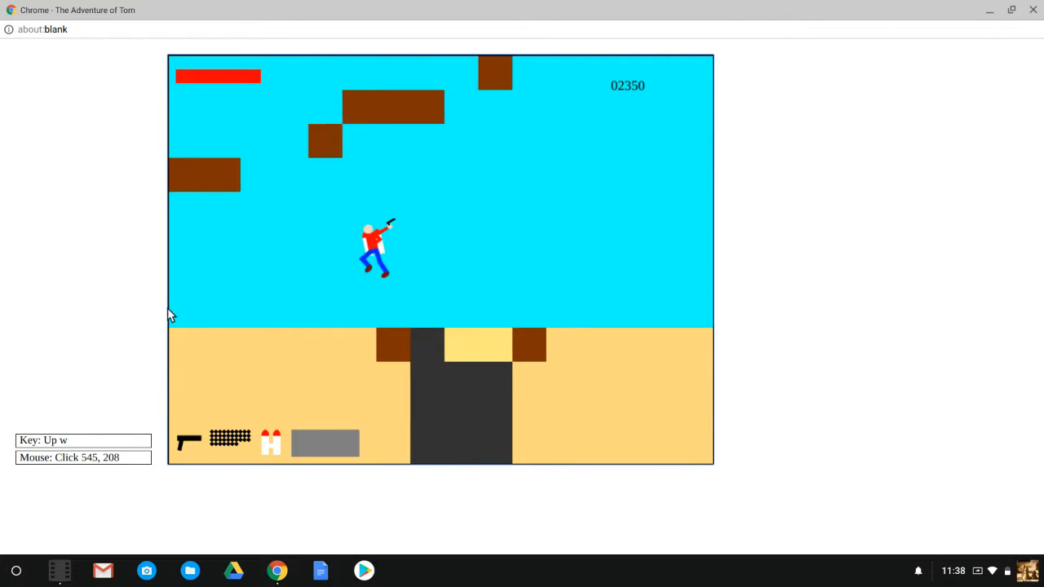
{"action": "key", "text": "a"}
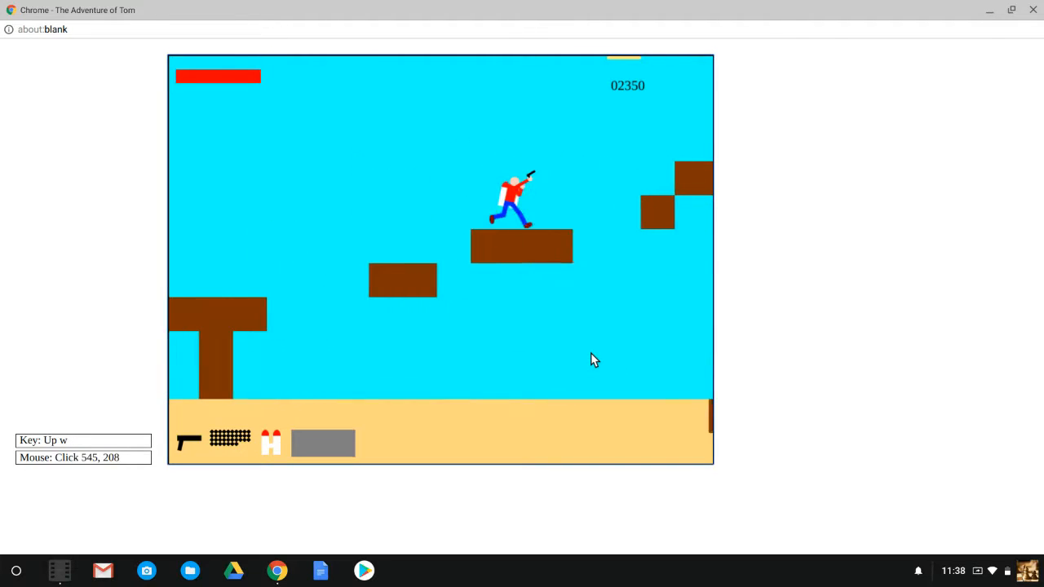
{"action": "key", "text": "d"}
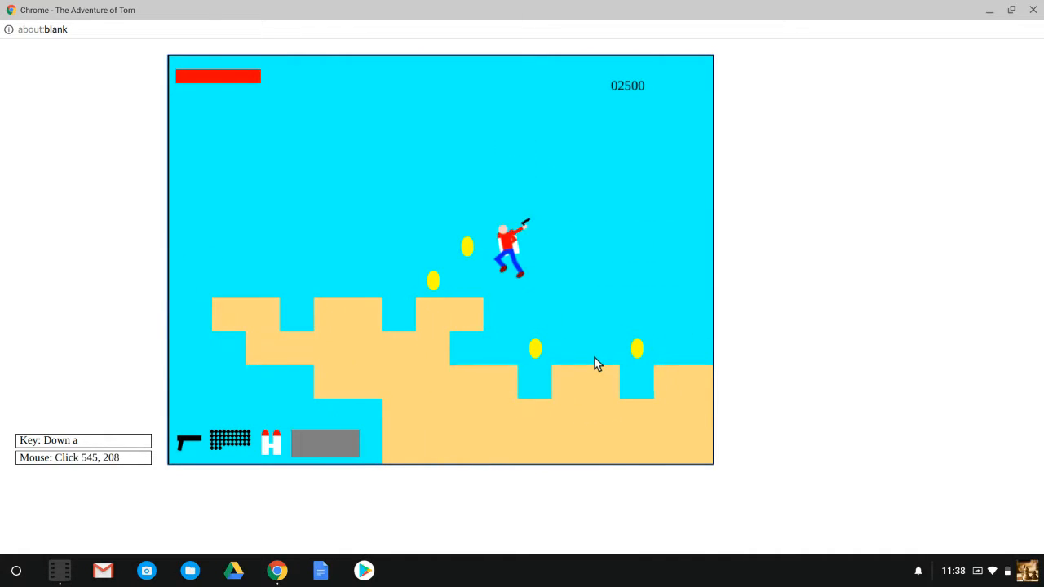
{"action": "key", "text": "d"}
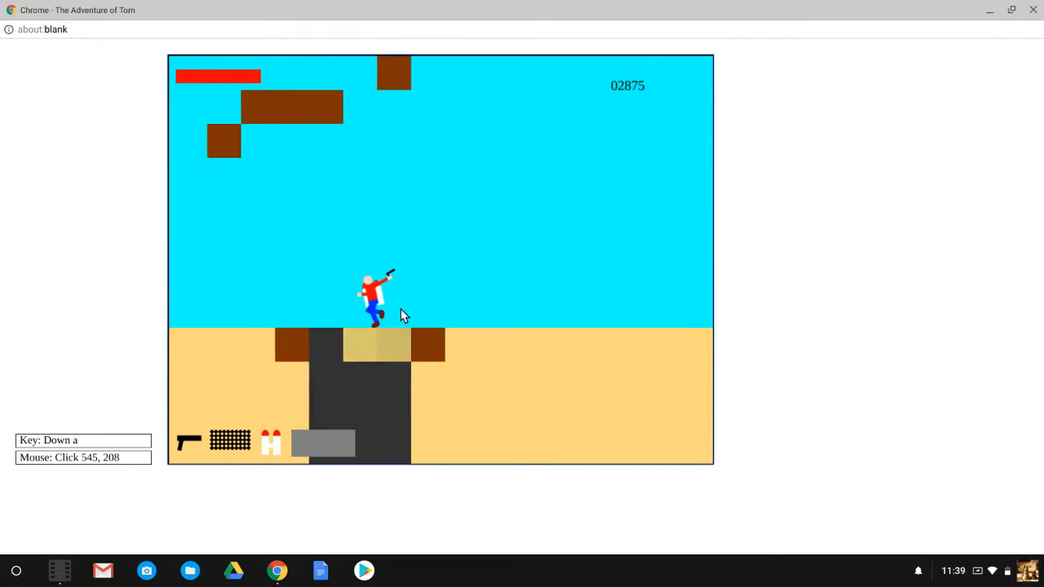
- Drop Tom into the pit and run through the underground until GAME OVER at 2875
{"action": "key", "text": "w"}
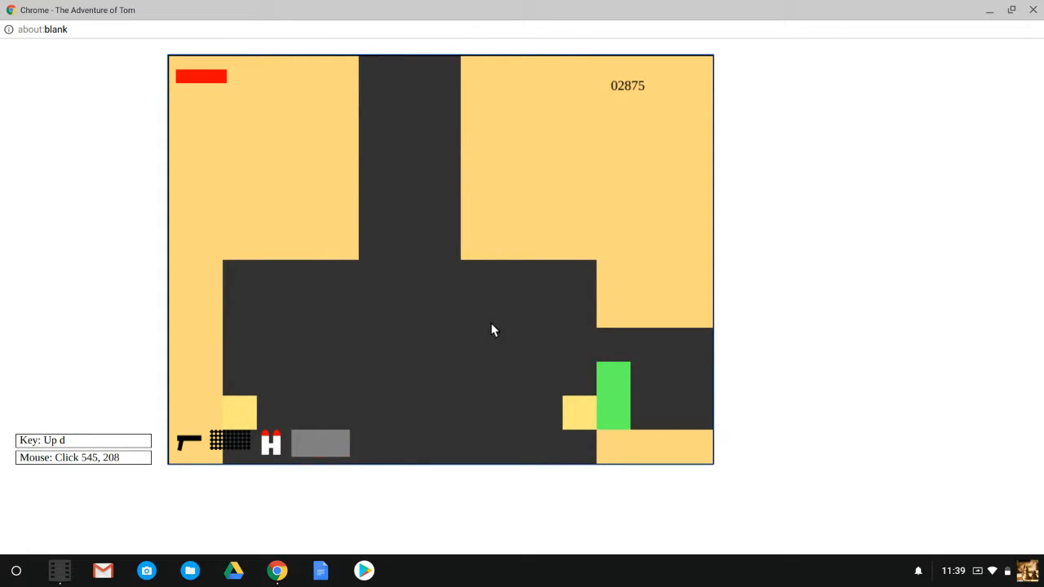
{"action": "key", "text": "Down"}
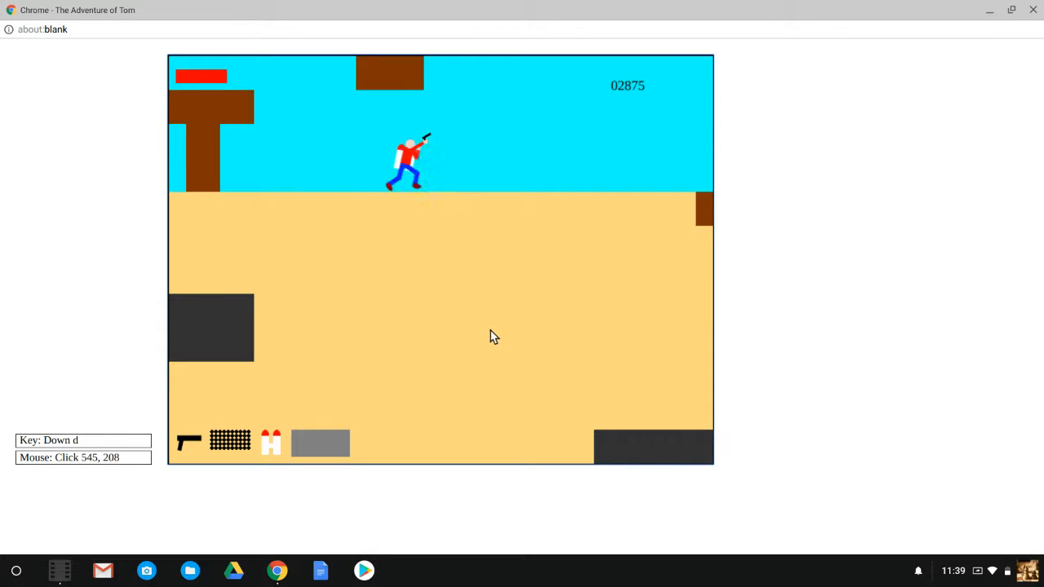
{"action": "key", "text": "Down"}
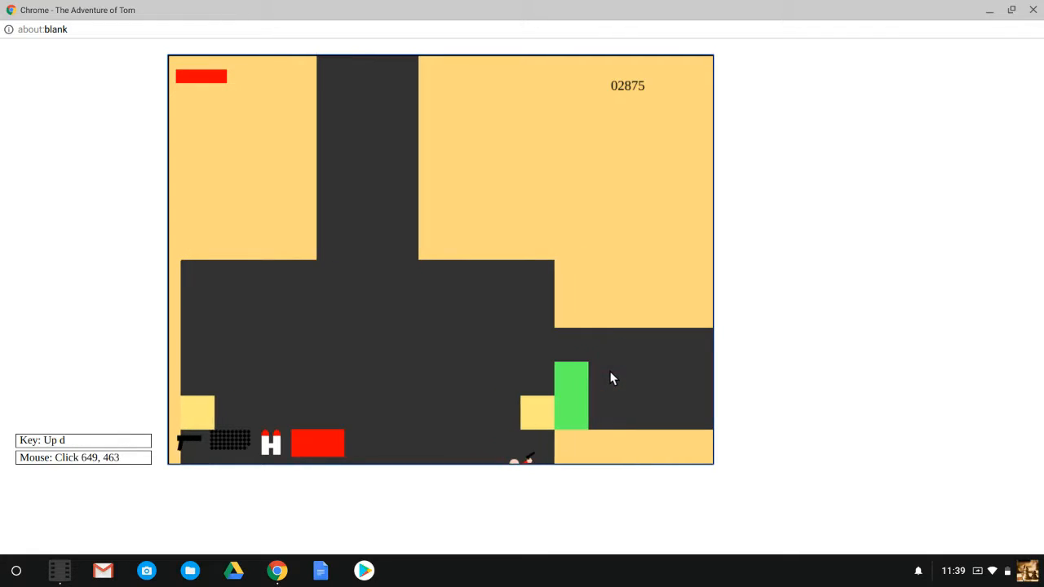
{"action": "key", "text": "a"}
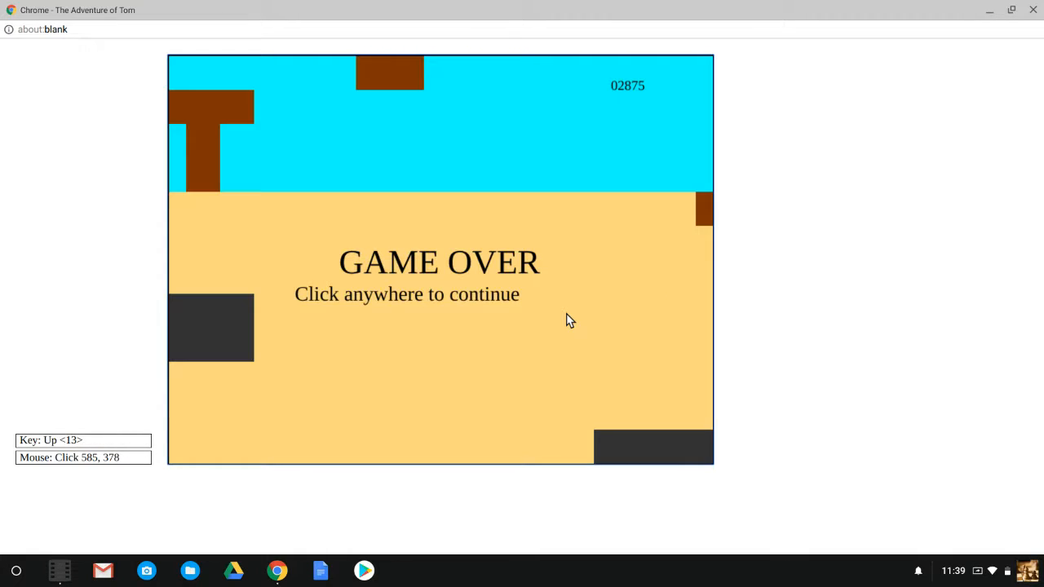
- Continue past GAME OVER, choose PLAY GAME and start the sandy coin level again
{"action": "left_click", "coordinate": [571, 319]}
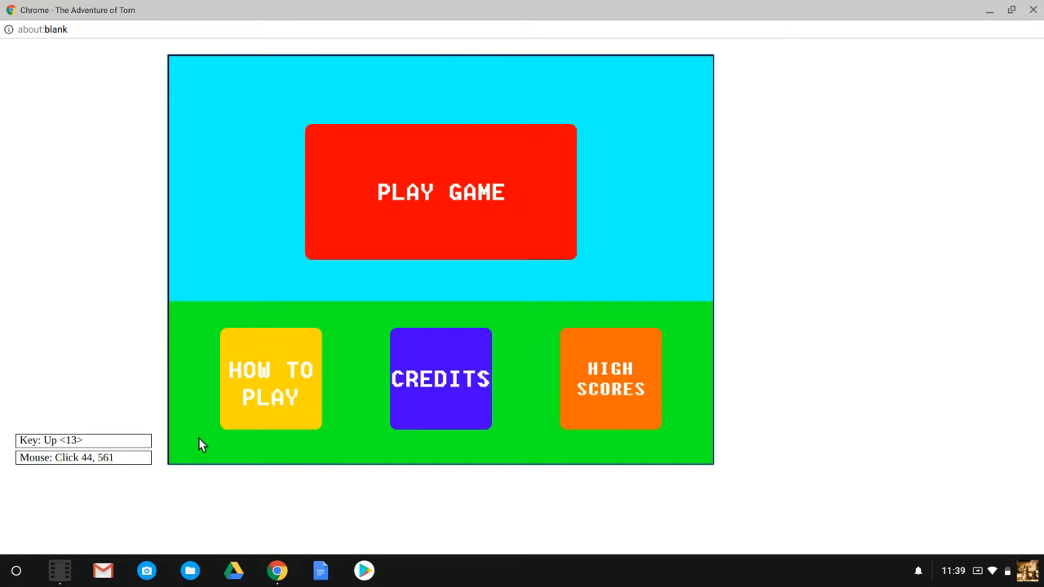
{"action": "left_click", "coordinate": [441, 193]}
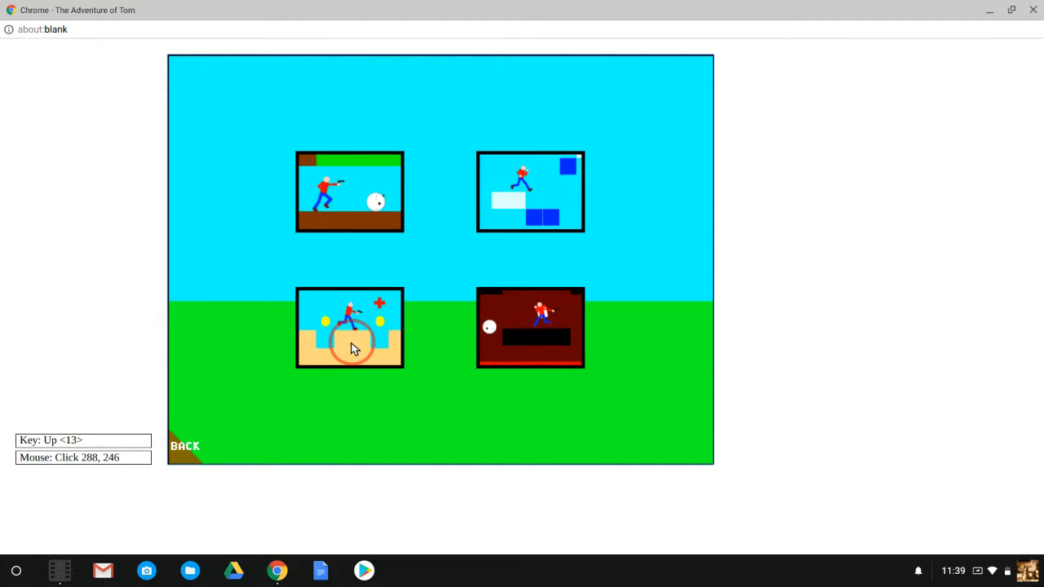
{"action": "left_click", "coordinate": [349, 328]}
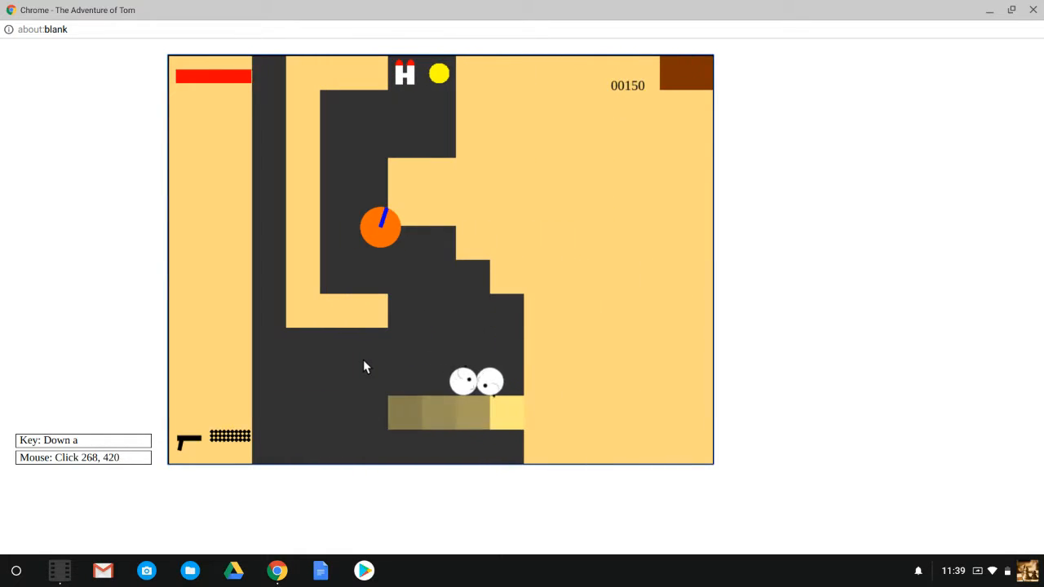
- Move Tom through the tunnels past the red enemy toward the floating gun
{"action": "key", "text": "up"}
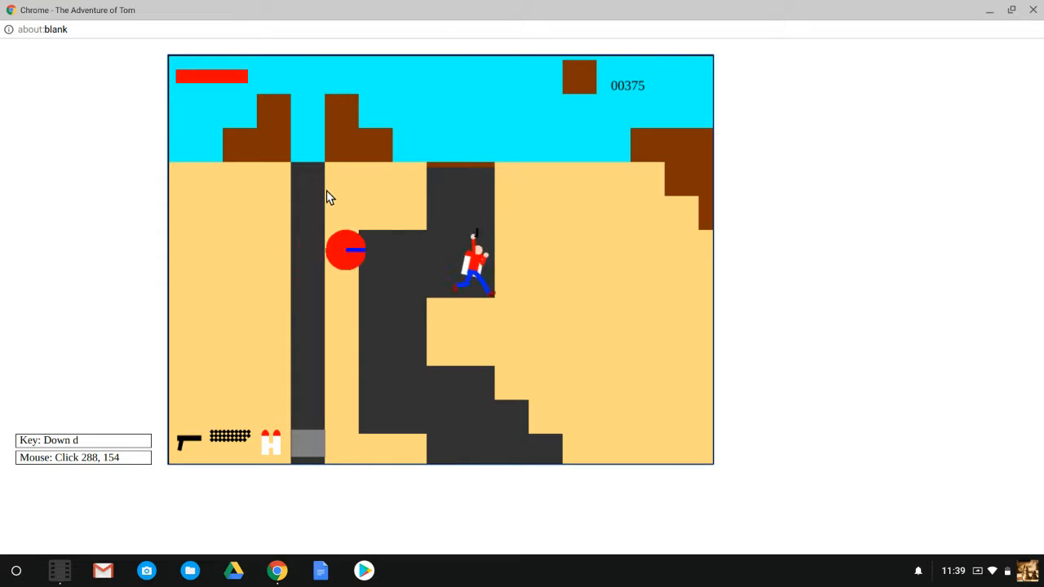
{"action": "key", "text": "w"}
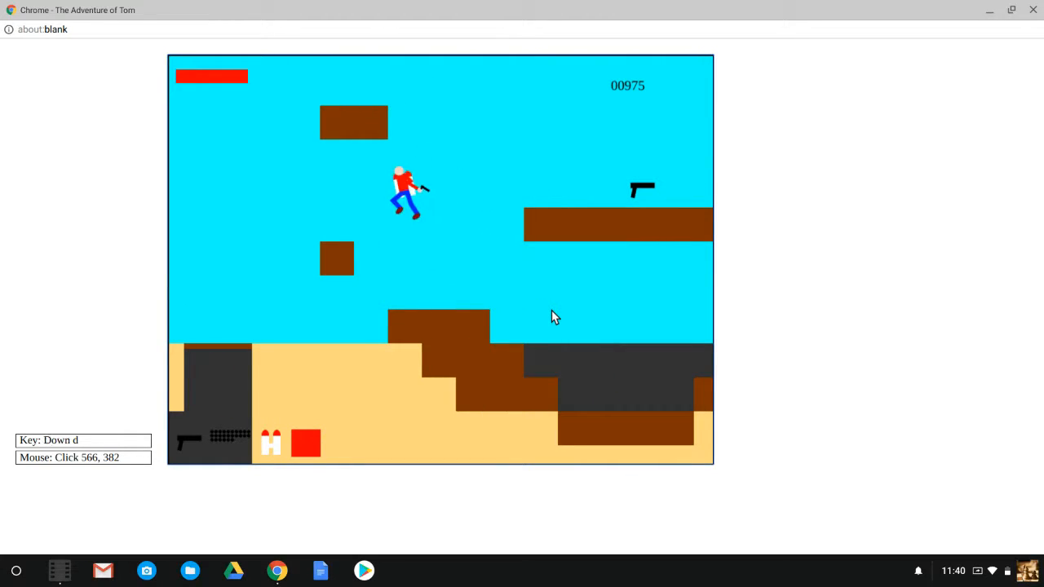
{"action": "key", "text": "w"}
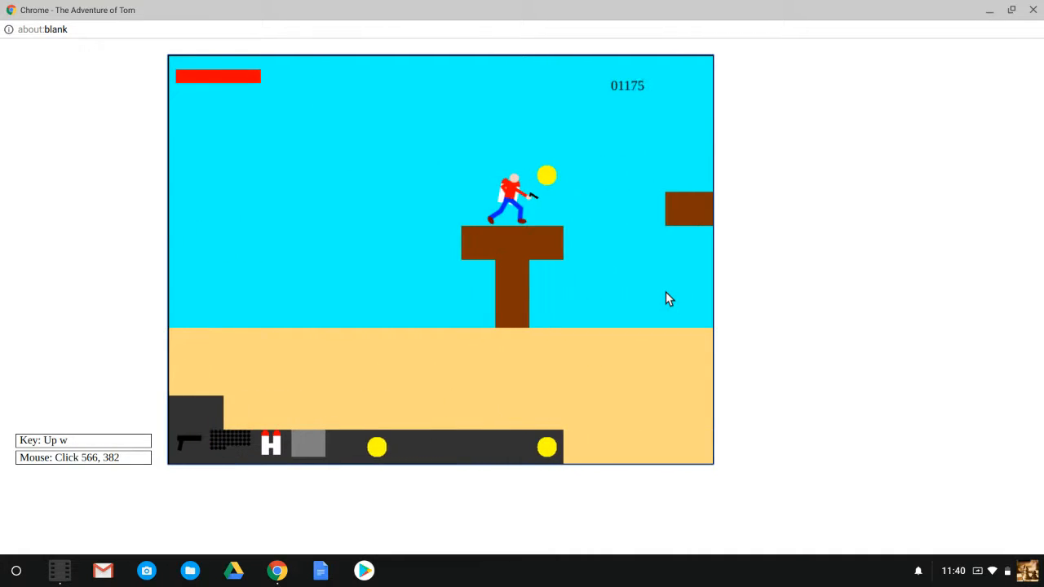
- Jump Tom across the floating platforms to the ground before the shaft, score 1500
{"action": "key", "text": "a"}
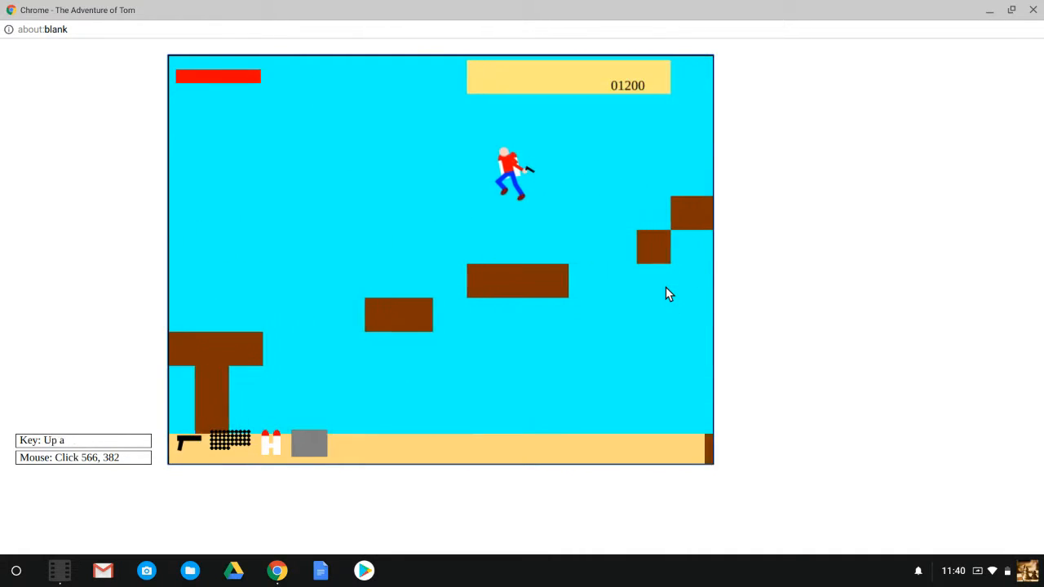
{"action": "key", "text": "w"}
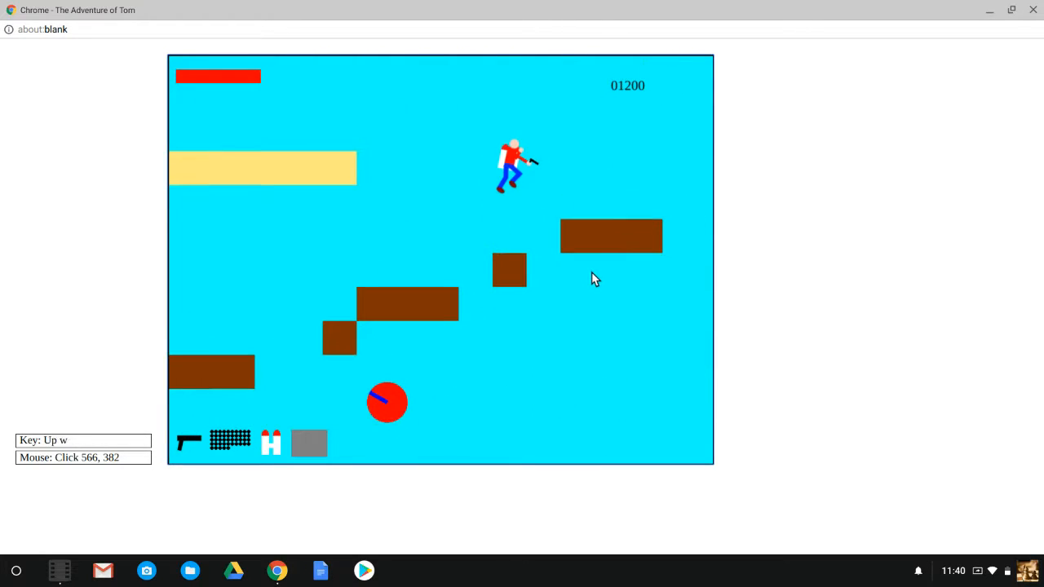
{"action": "key", "text": "a"}
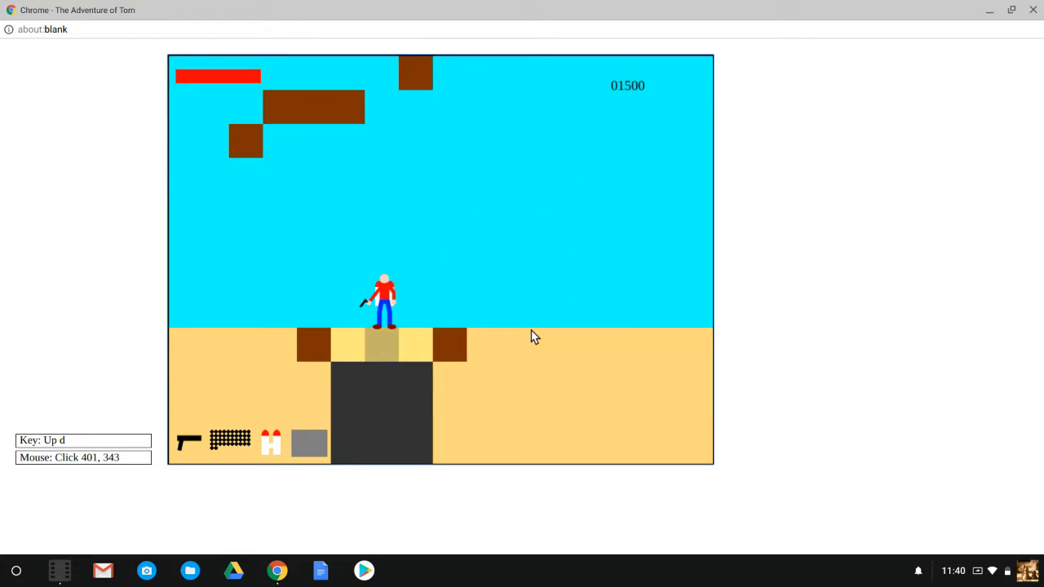
- Drop Tom down the dark shaft and steer him through the underground passages
{"action": "key", "text": "a"}
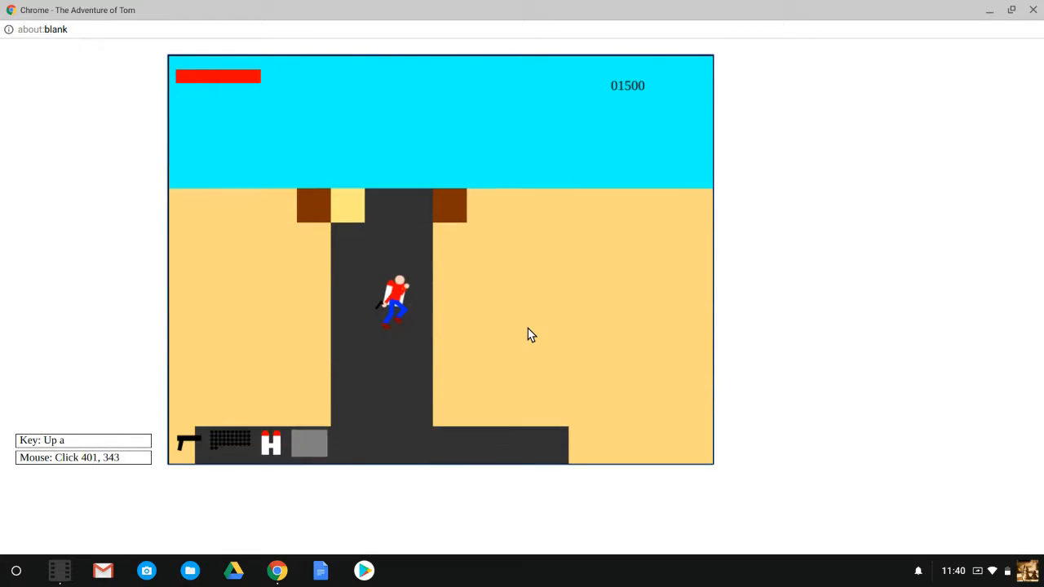
{"action": "key", "text": "Down"}
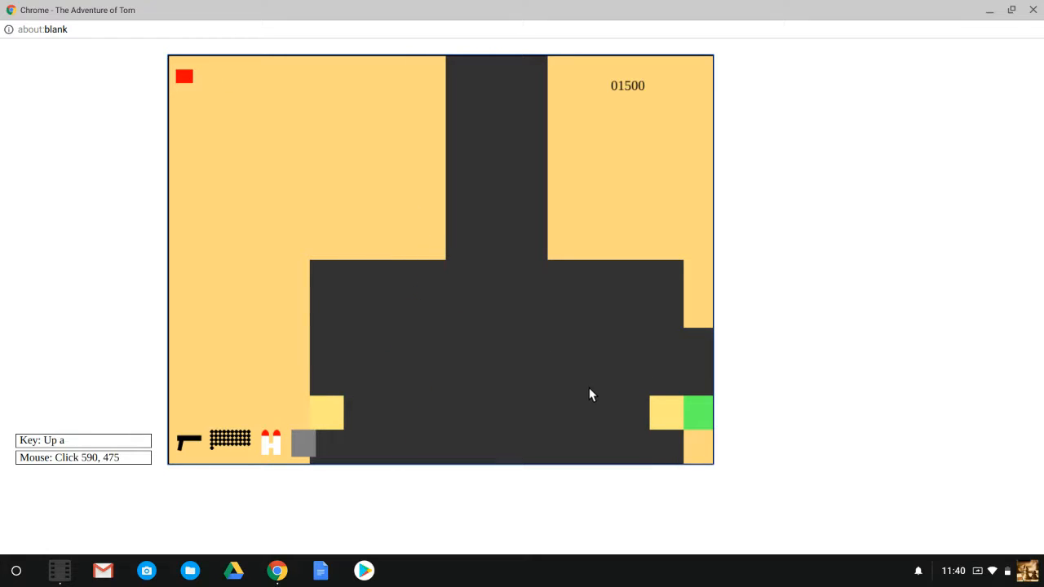
{"action": "mouse_move", "coordinate": [491, 255]}
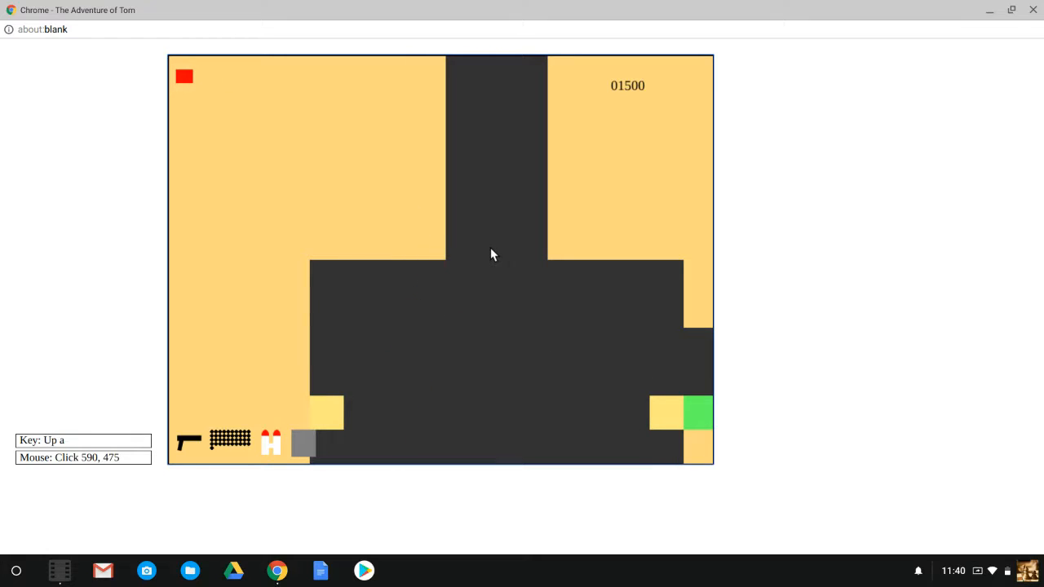
{"action": "key", "text": "Down"}
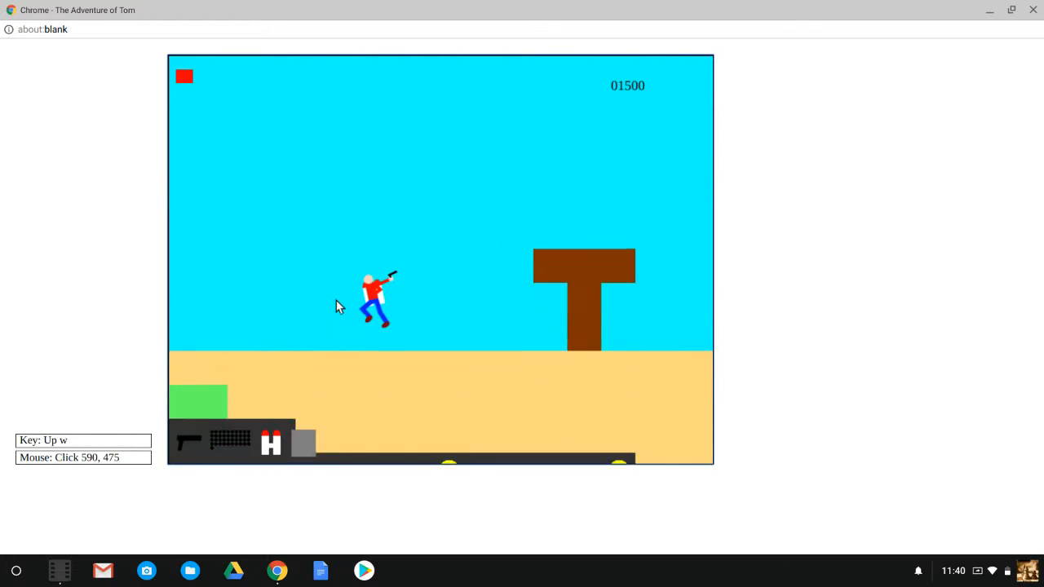
{"action": "key", "text": "a"}
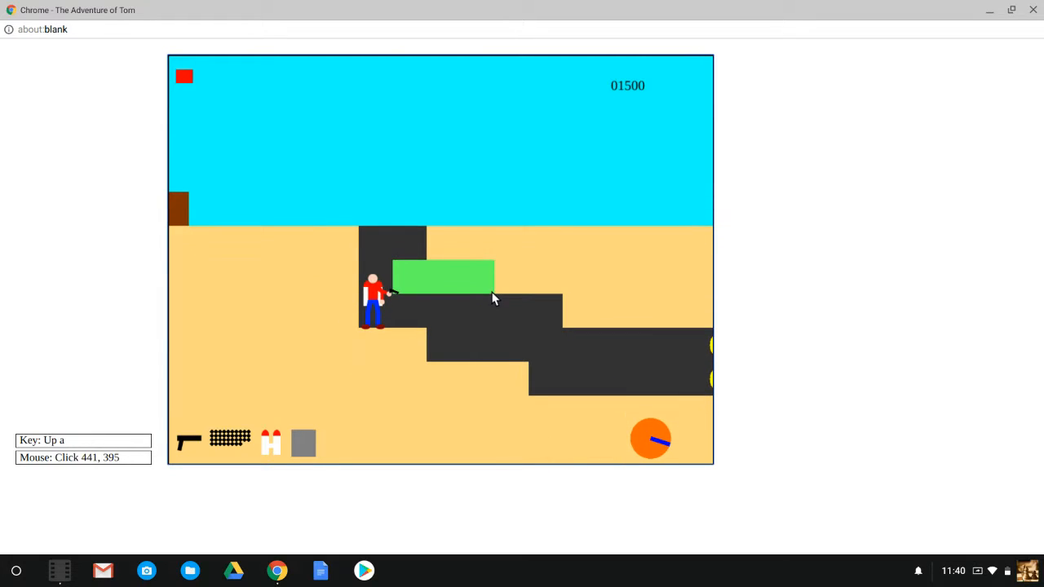
{"action": "key", "text": "d"}
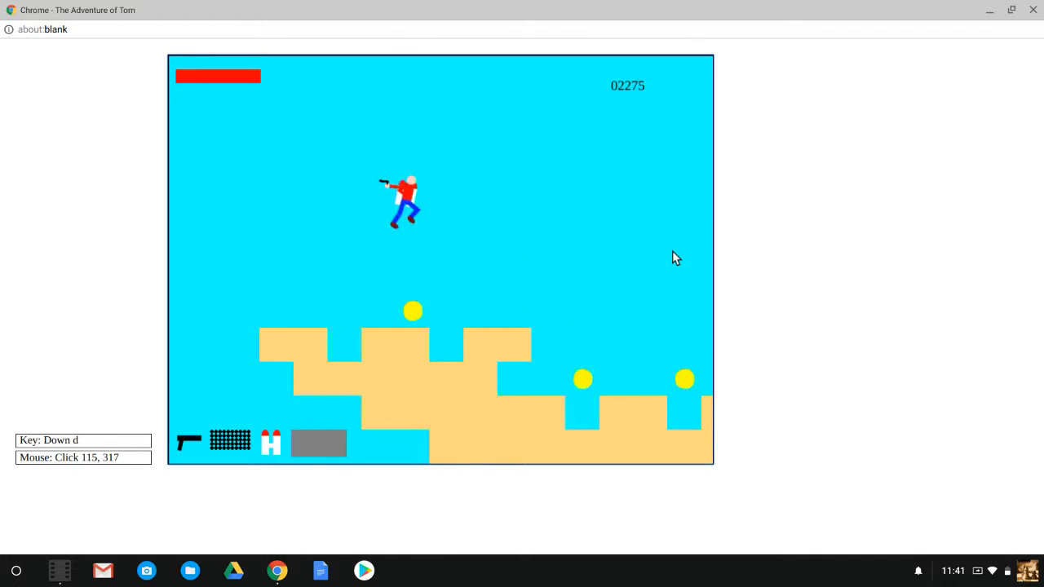
- Jump Tom along the sandy battlements and collect the coins on the high ledge
{"action": "key", "text": "a"}
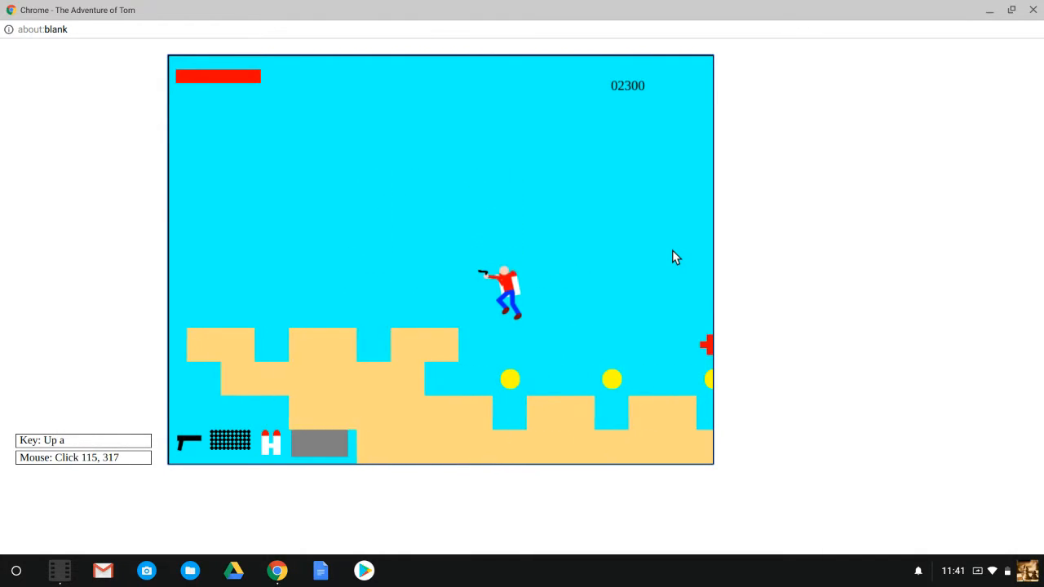
{"action": "key", "text": "Down"}
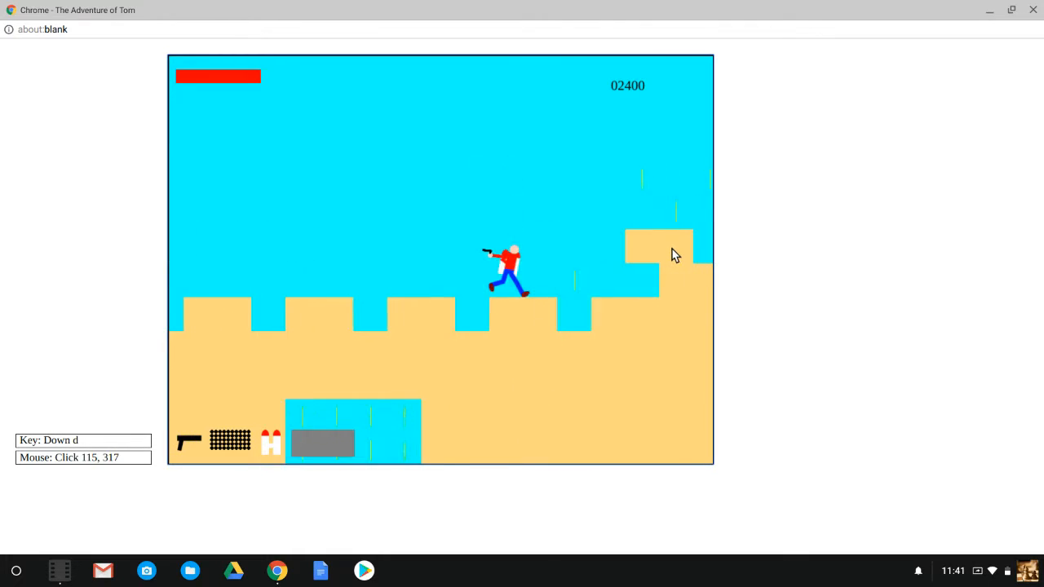
{"action": "key", "text": "w"}
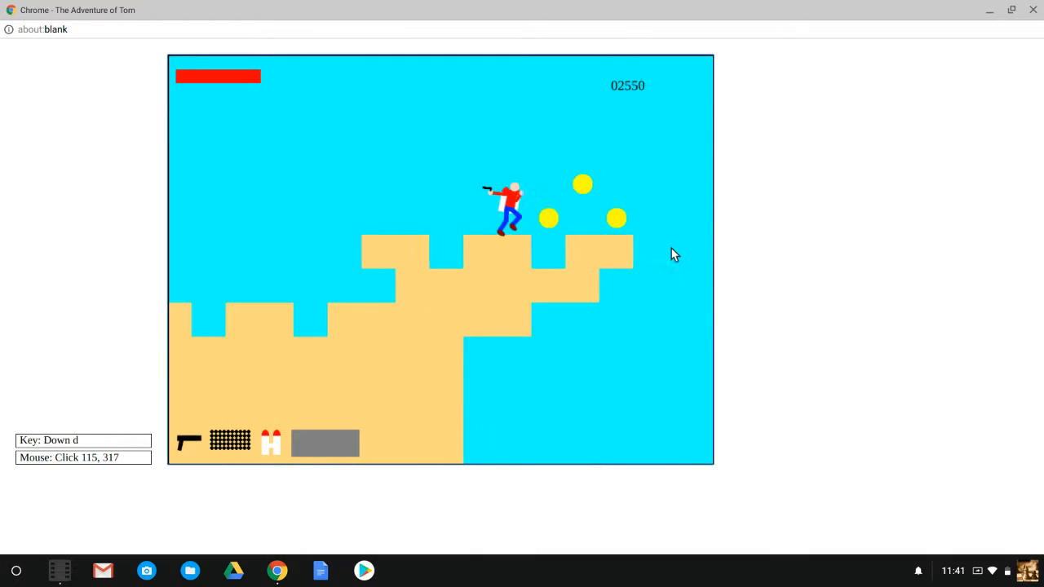
{"action": "key", "text": "a"}
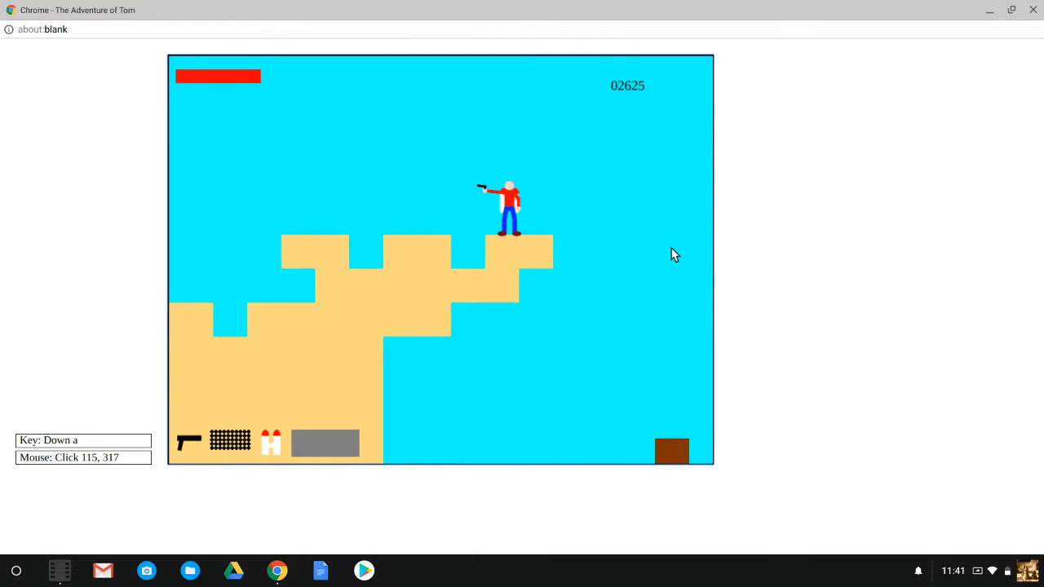
{"action": "key", "text": "w"}
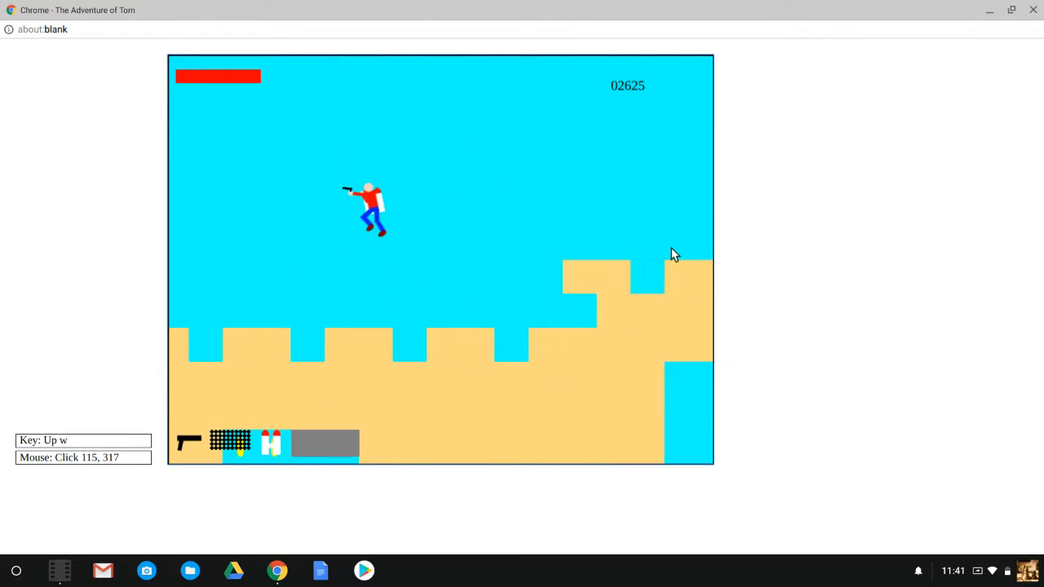
- Cross the floating platforms and brick stairs into the dark shaft, score 2725
{"action": "key", "text": "a"}
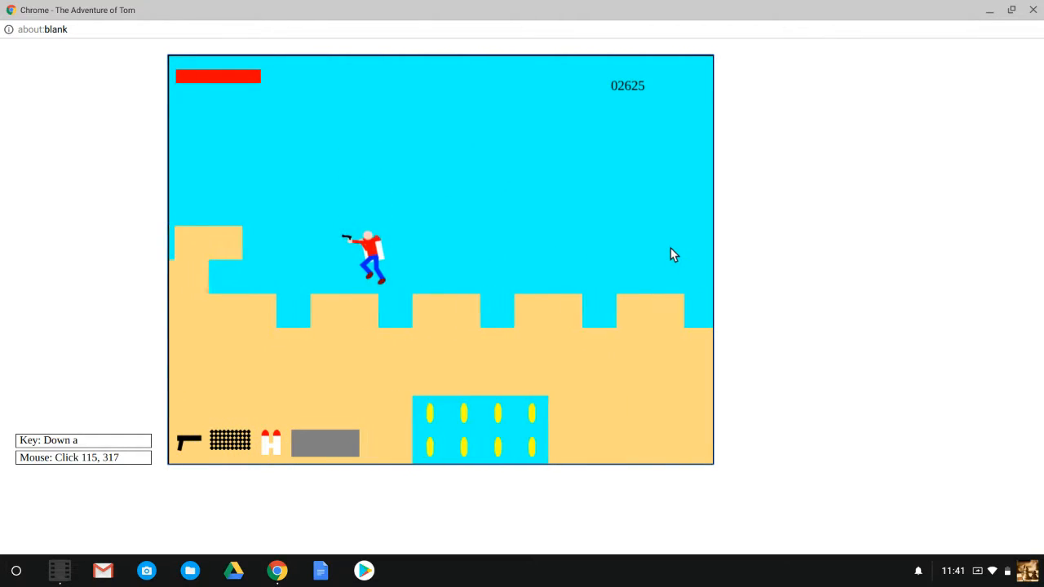
{"action": "key", "text": "w"}
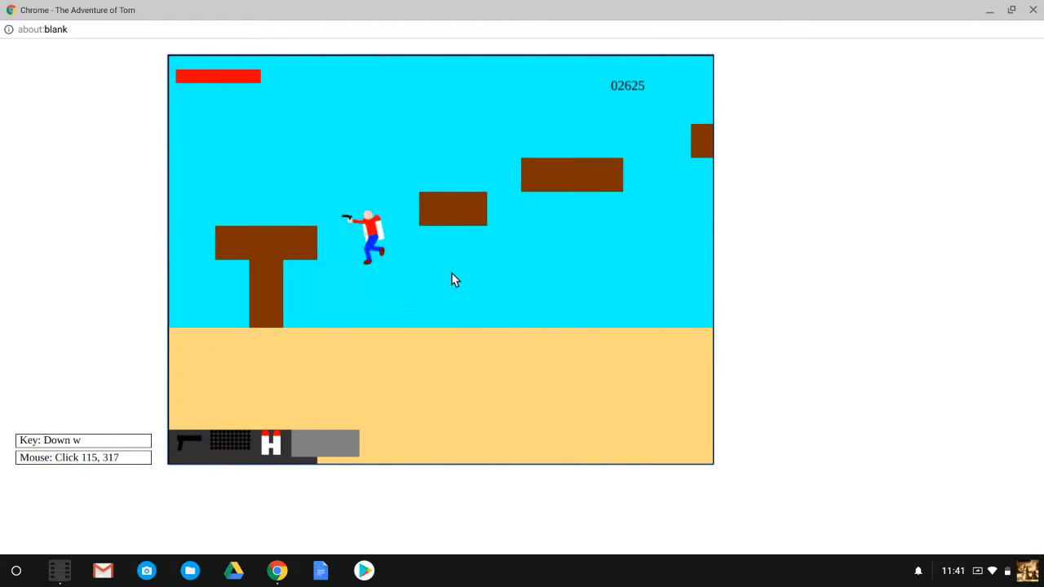
{"action": "key", "text": "w"}
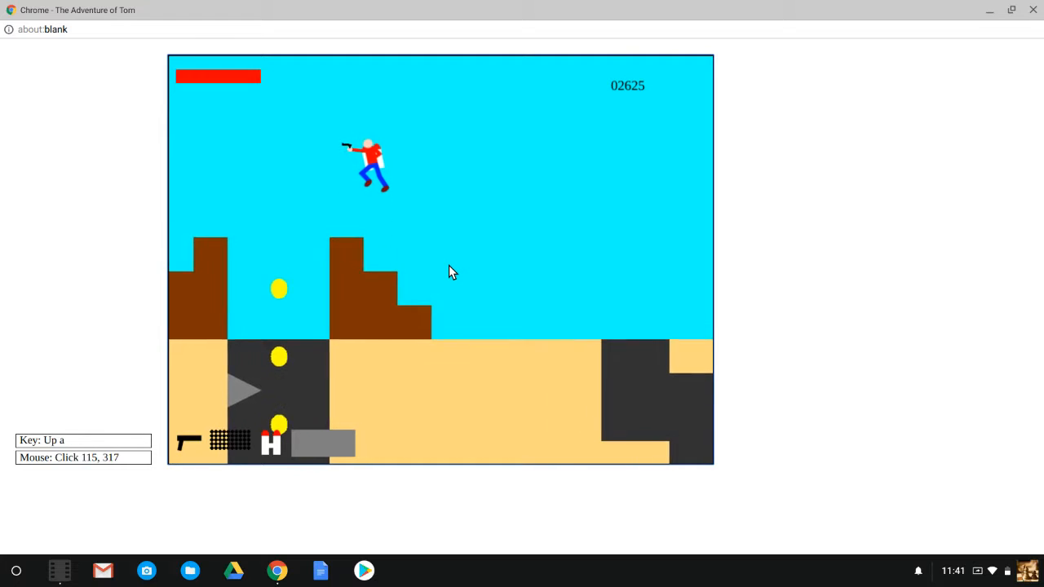
{"action": "key", "text": "d"}
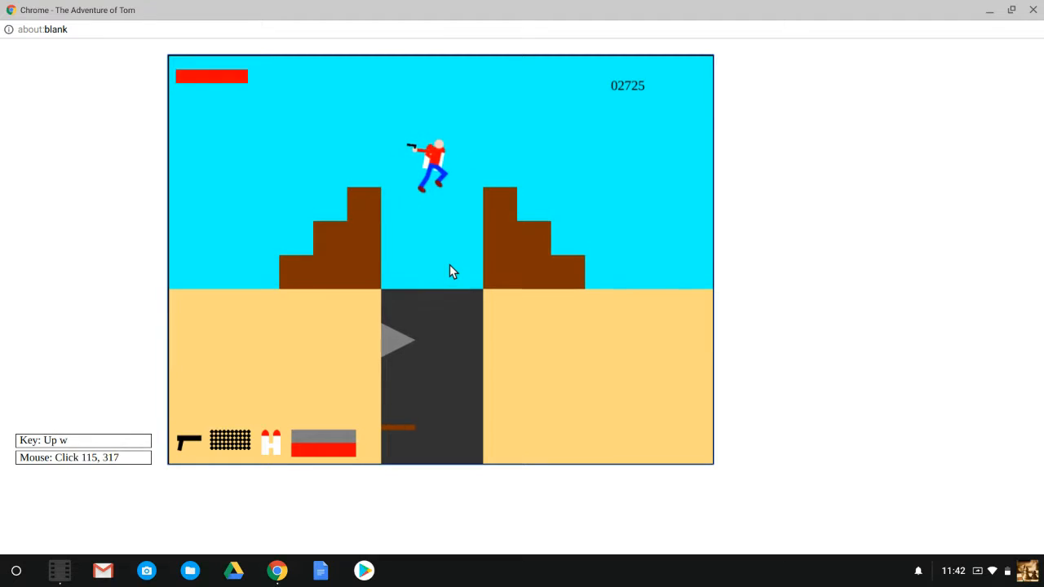
{"action": "key", "text": "d"}
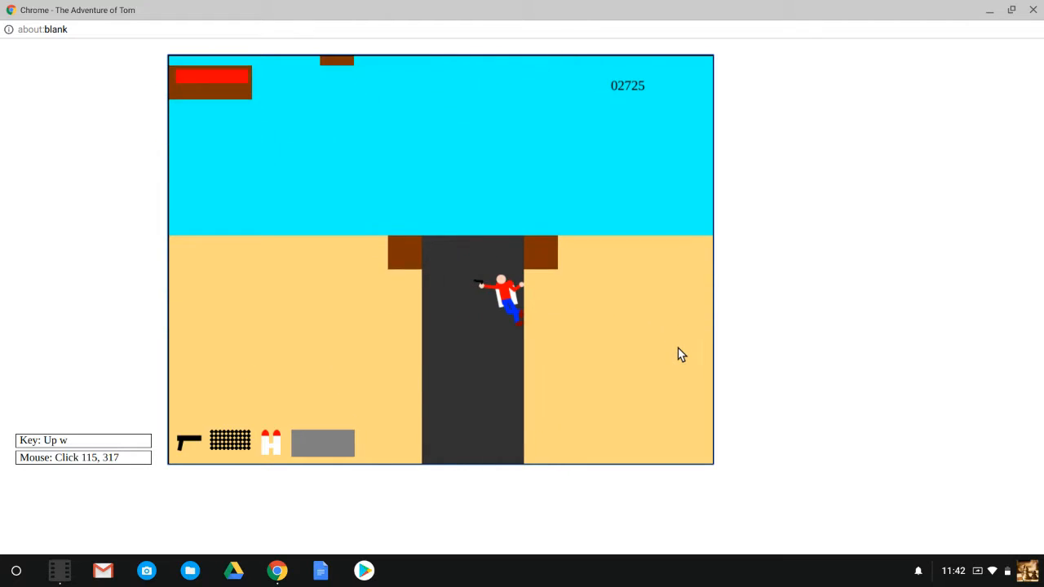
- Drop Tom down the dark shaft into the underground chamber and up the vertical passage to the coins
{"action": "key", "text": "d"}
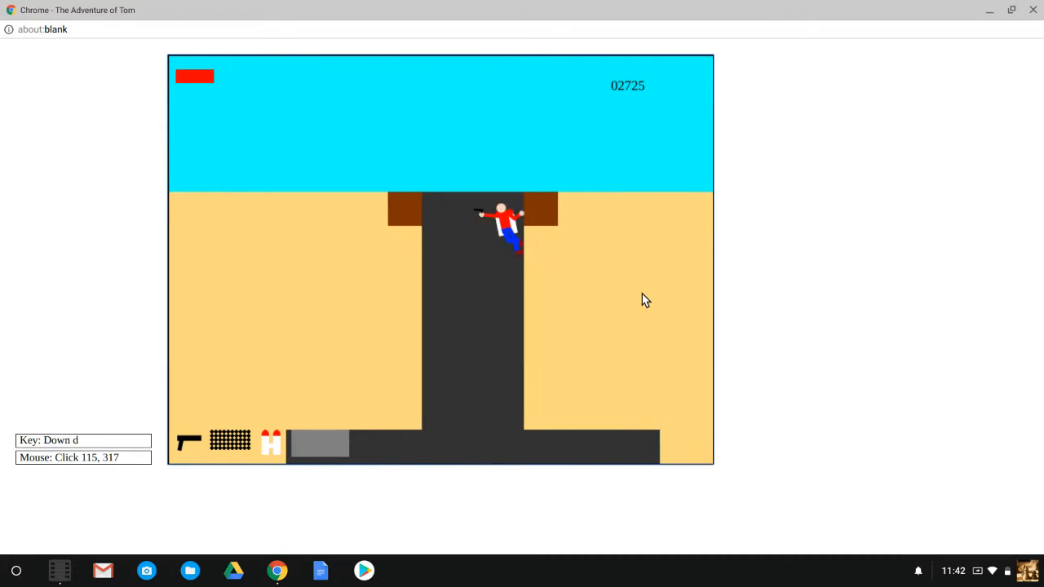
{"action": "key", "text": "w"}
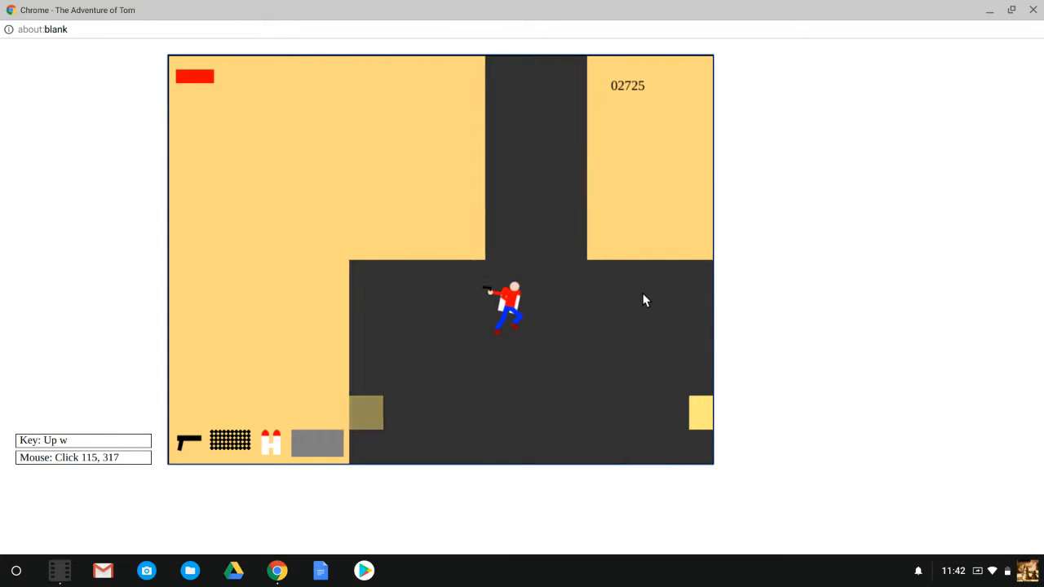
{"action": "key", "text": "d"}
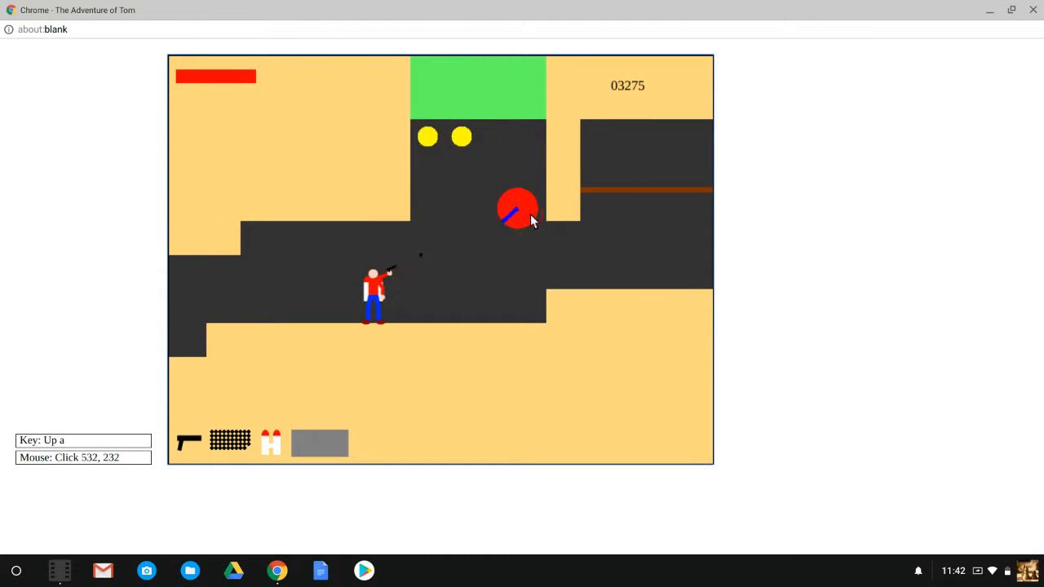
{"action": "key", "text": "w"}
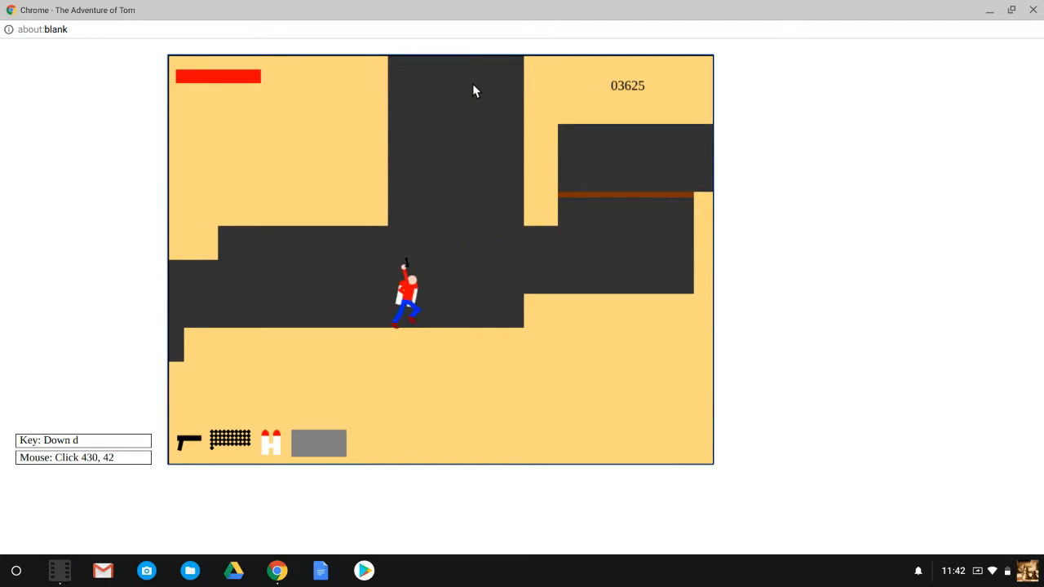
{"action": "key", "text": "w"}
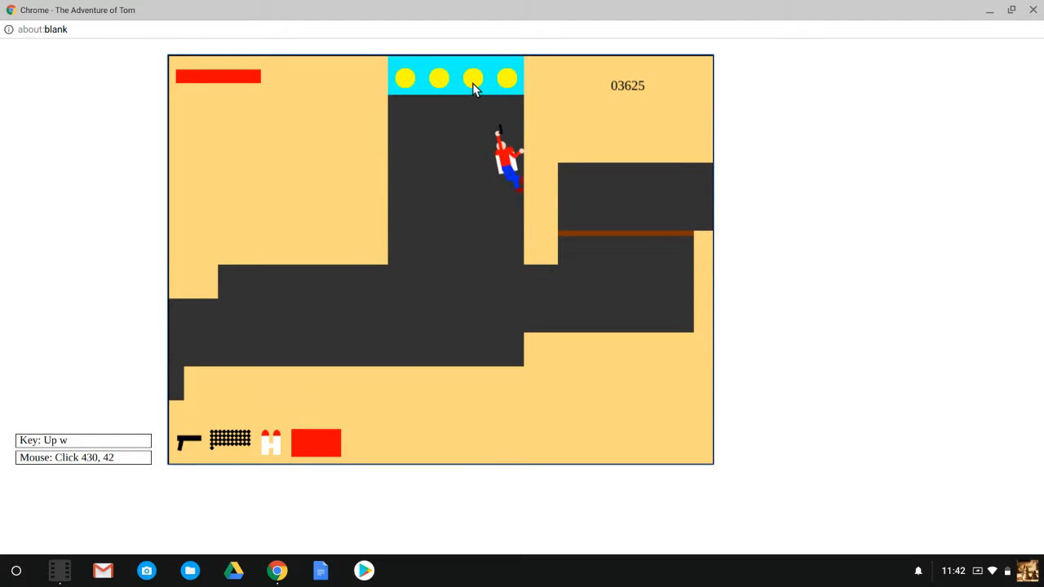
{"action": "key", "text": "a"}
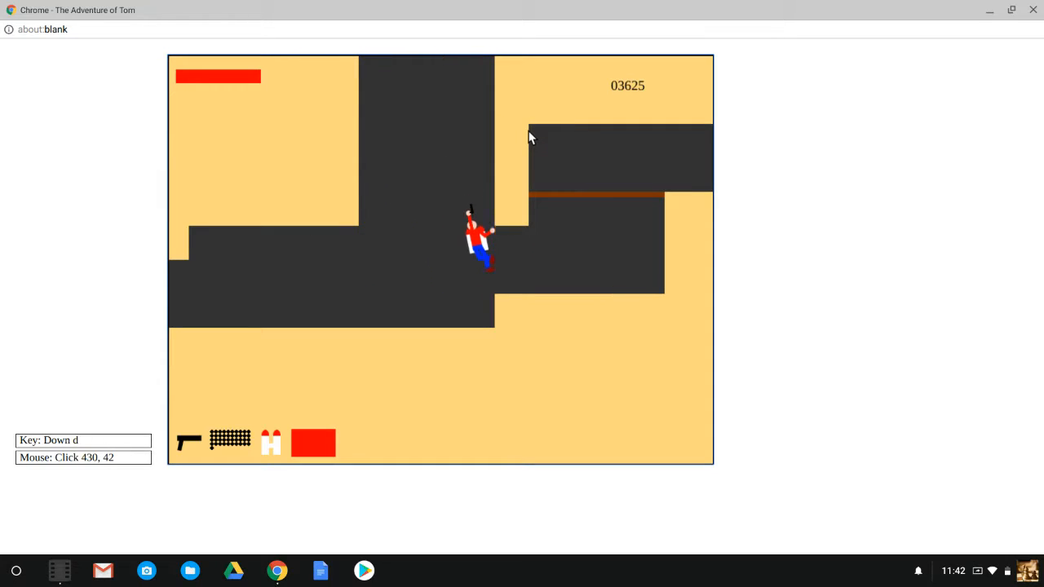
- Fly Tom up the shaft, cross the ledge leftward and climb onto higher ground toward the red ball
{"action": "key", "text": "w"}
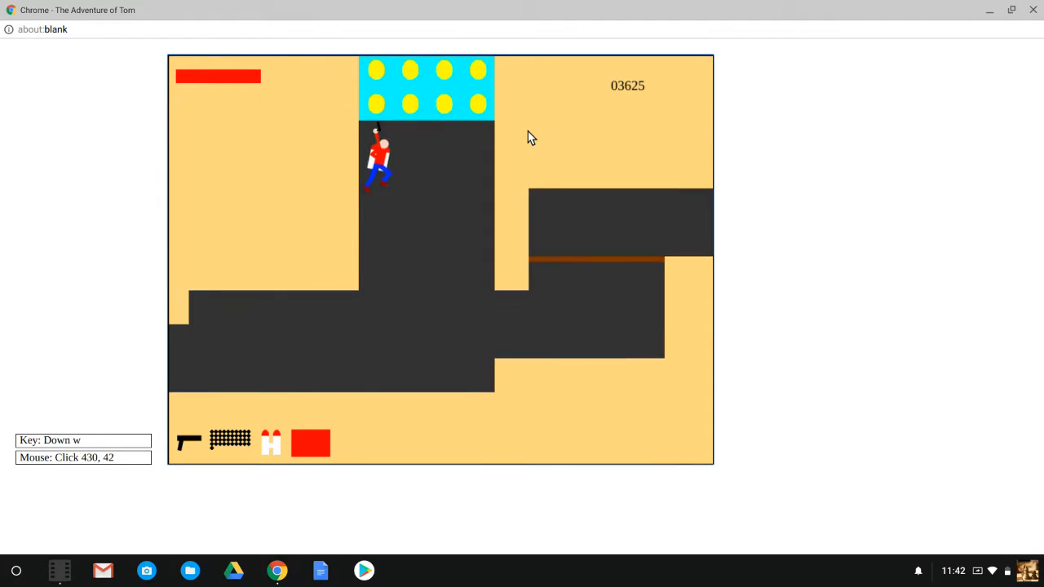
{"action": "key", "text": "w"}
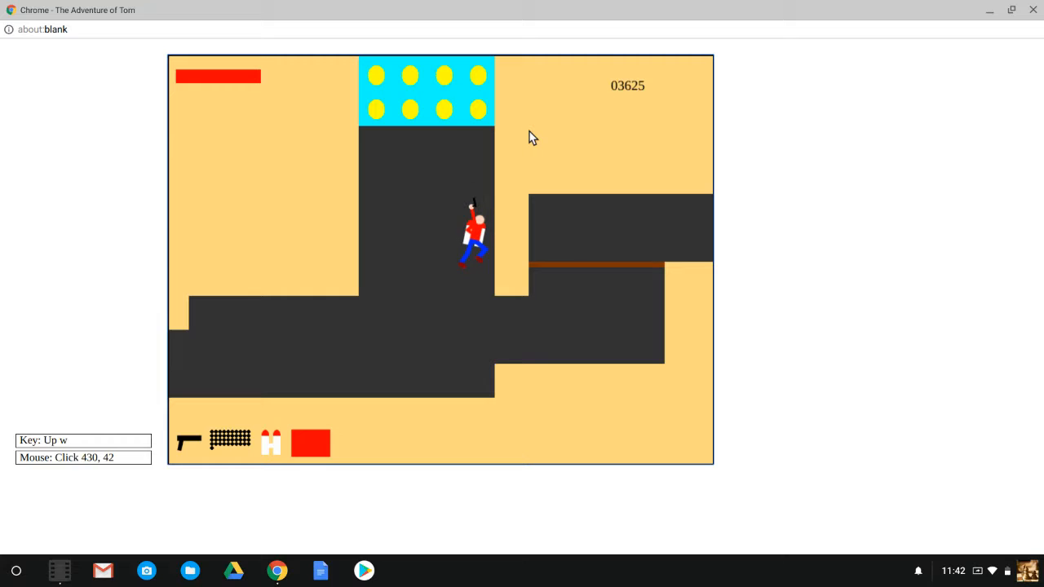
{"action": "key", "text": "a"}
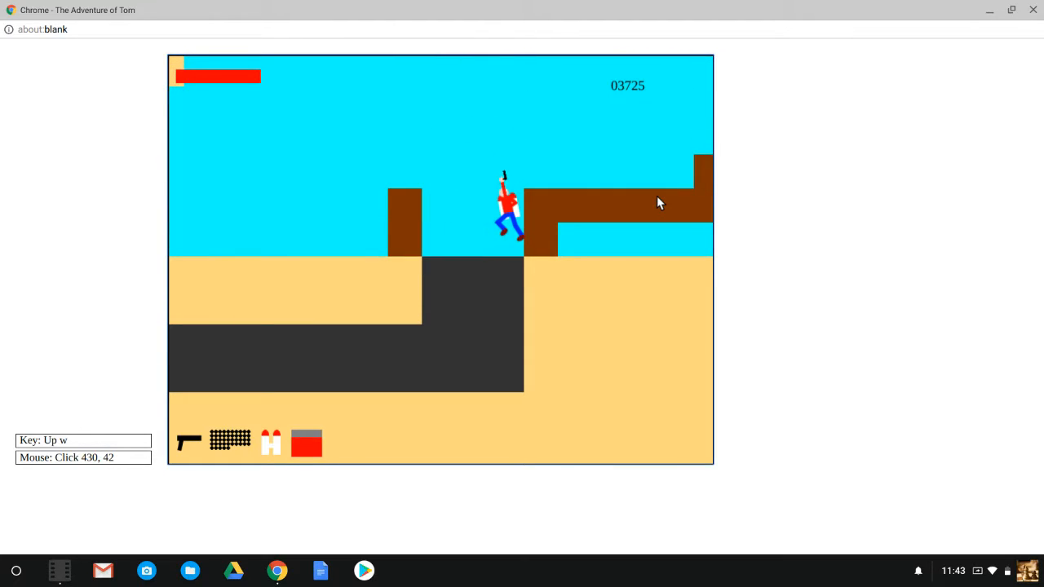
{"action": "key", "text": "a"}
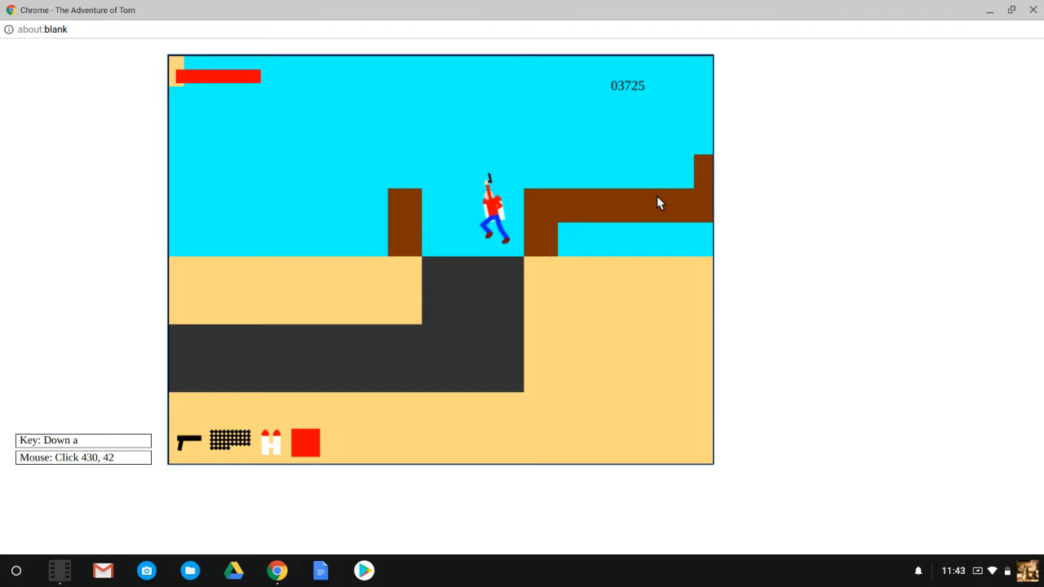
{"action": "key", "text": "w"}
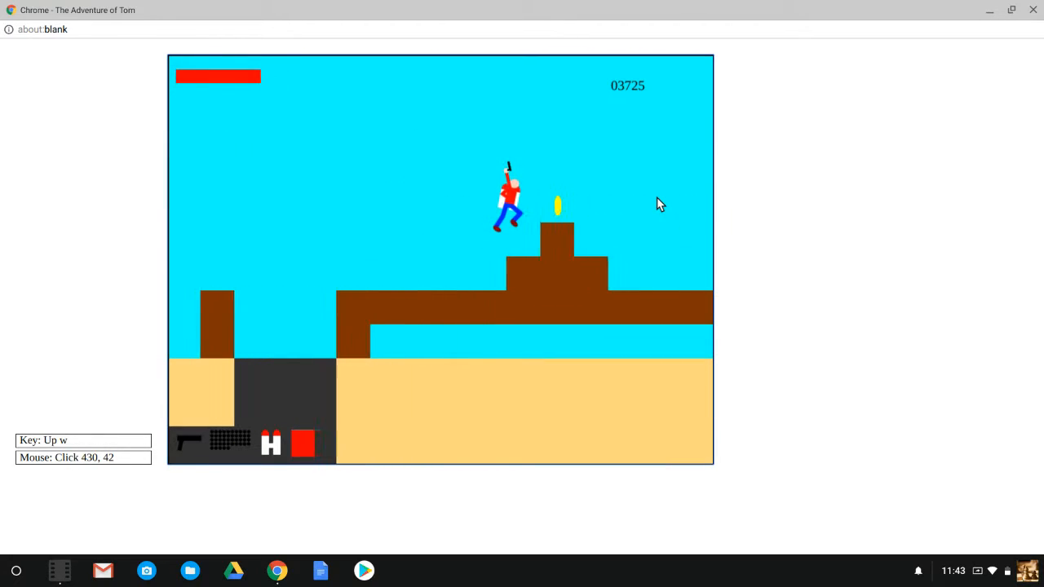
{"action": "key", "text": "d"}
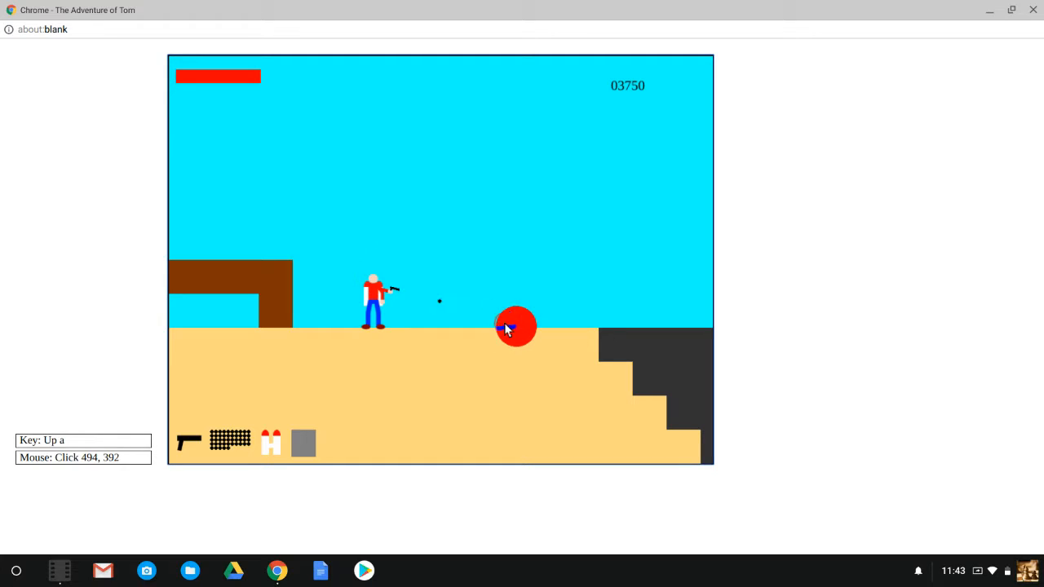
- Move Tom past the red ball enemy, down the long staircase and over the spike field
{"action": "key", "text": "d"}
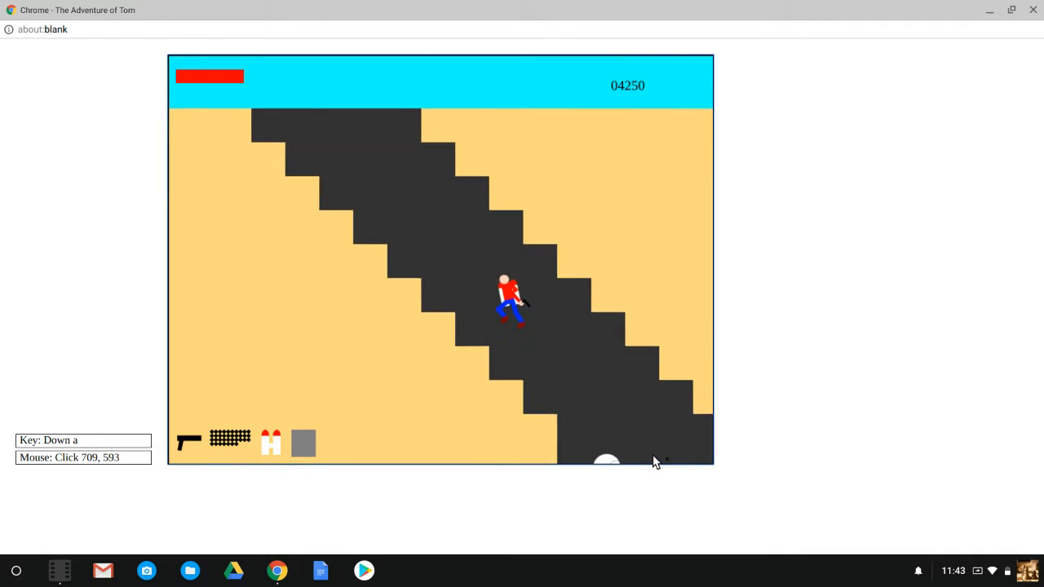
{"action": "key", "text": "w"}
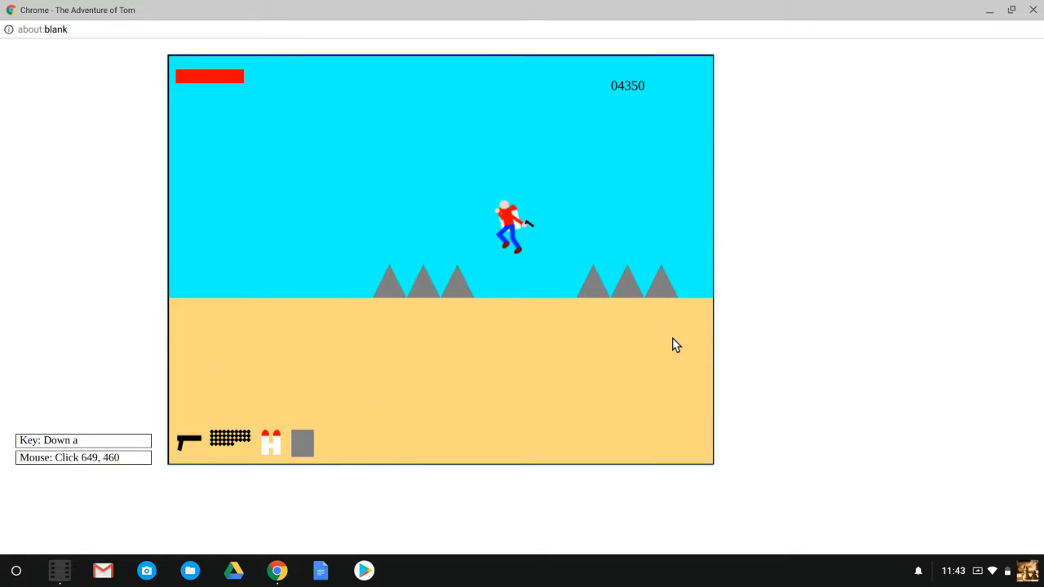
{"action": "key", "text": "w"}
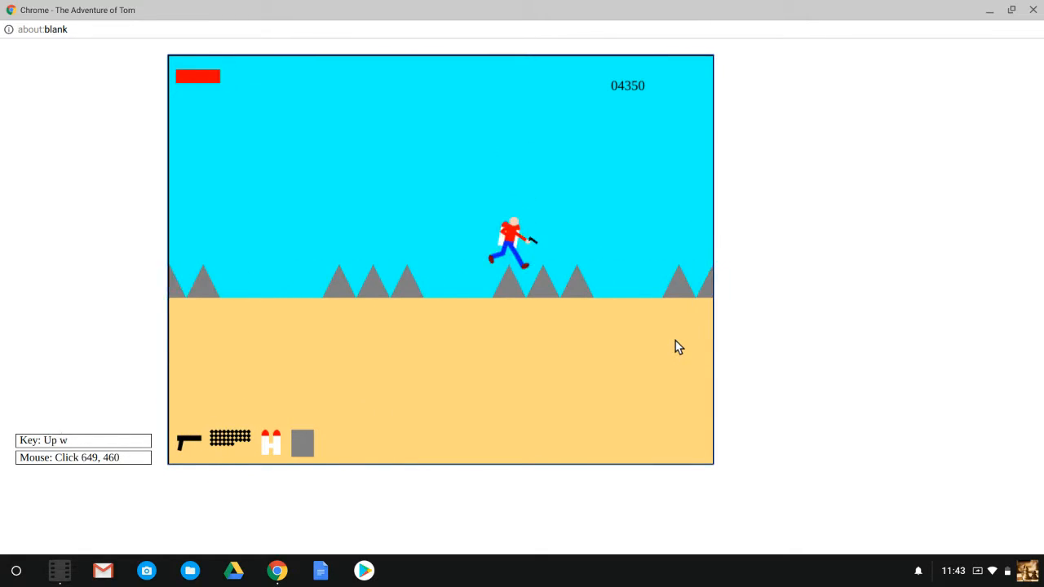
{"action": "key", "text": "w"}
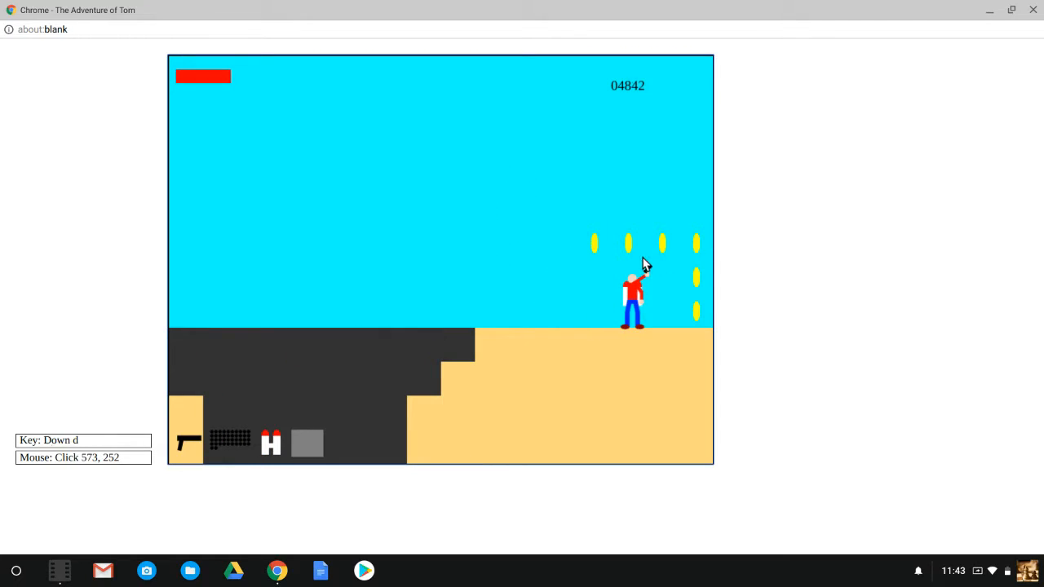
- Jump Tom through the coins, over the next spikes and down the stairs to the exit, passing 5000 points
{"action": "key", "text": "a"}
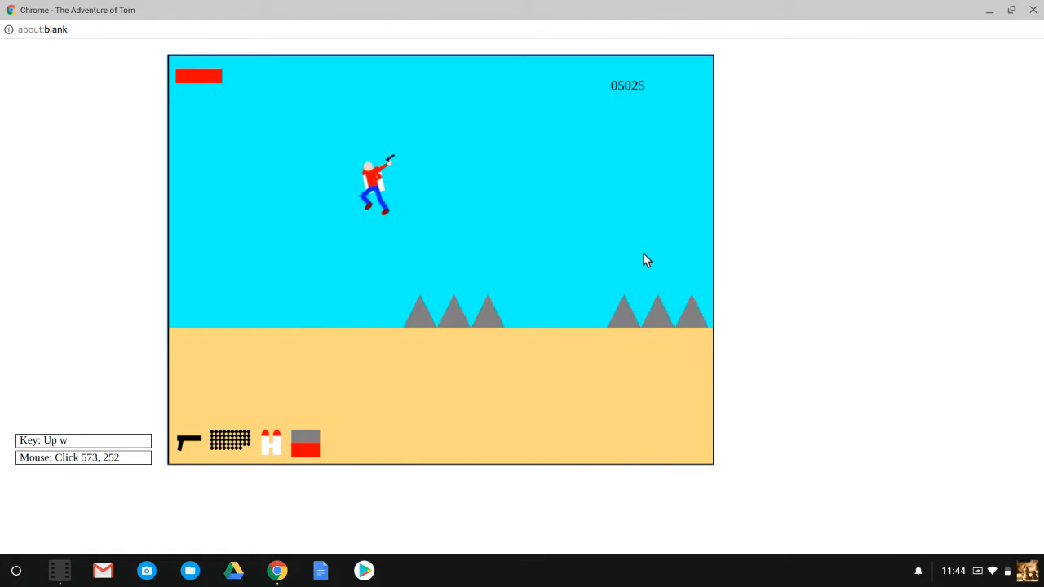
{"action": "key", "text": "a"}
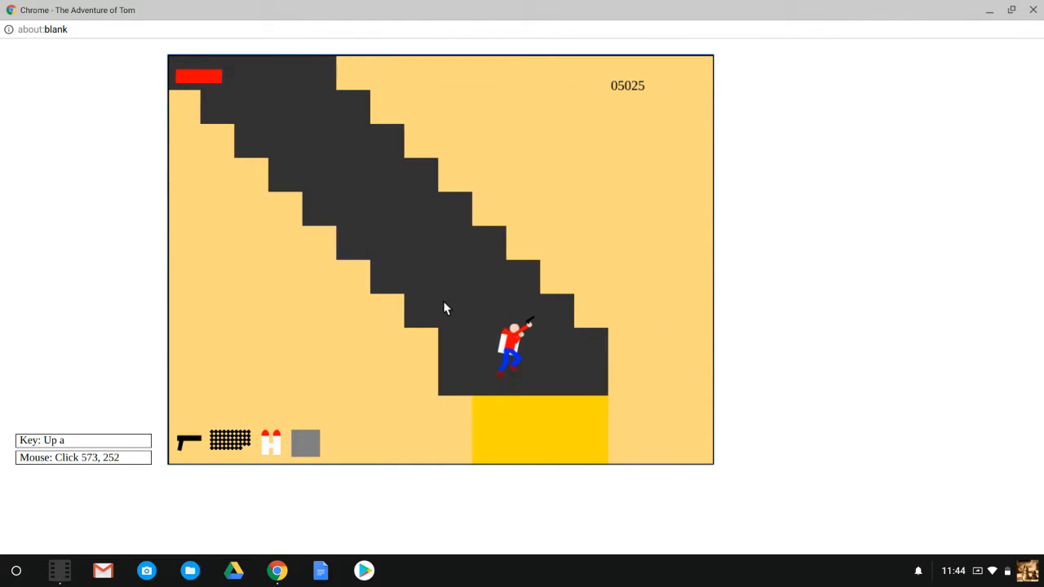
{"action": "key", "text": "d"}
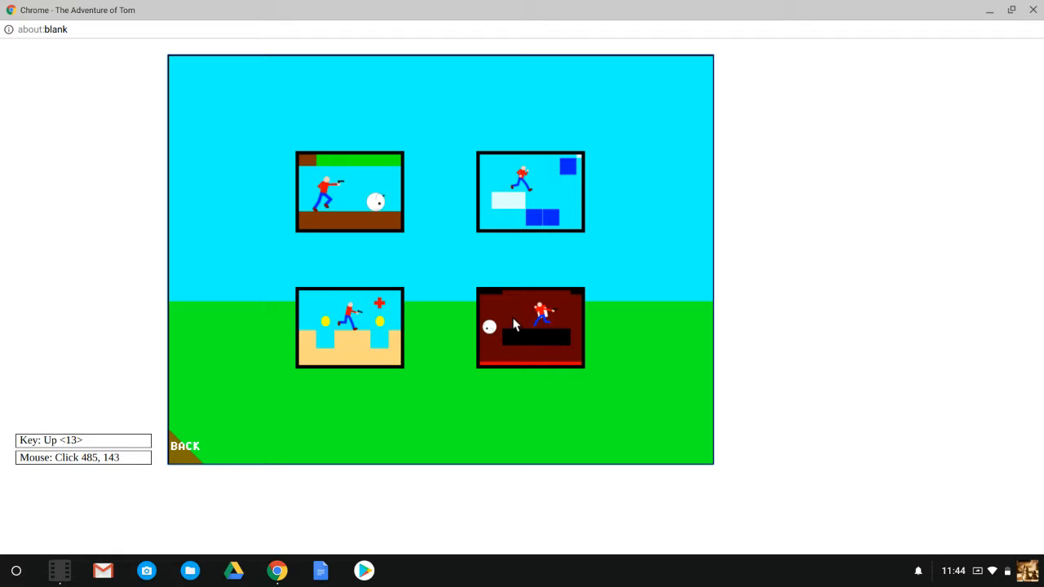
{"action": "left_click", "coordinate": [530, 328]}
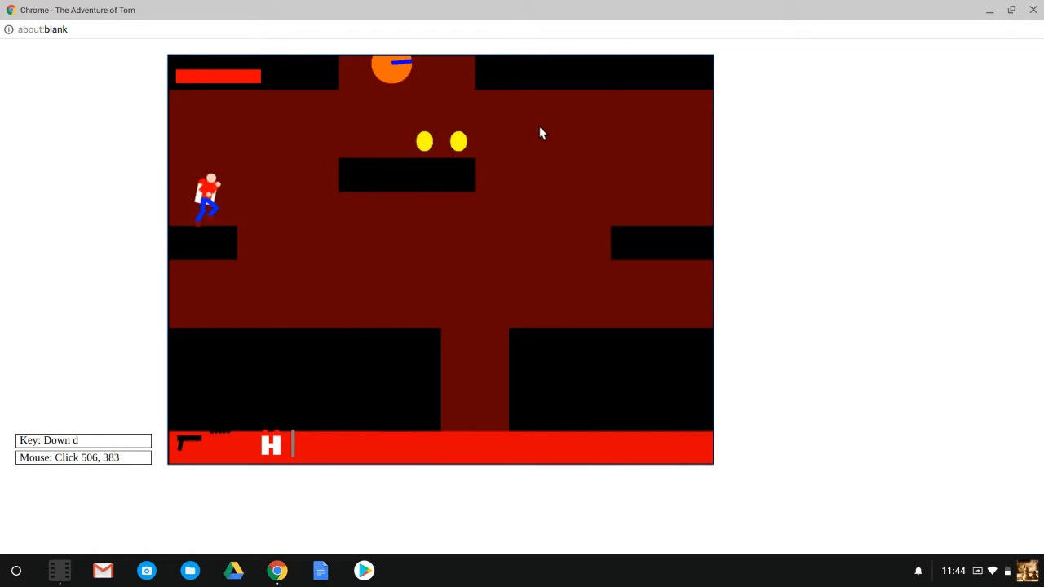
{"action": "key", "text": "w"}
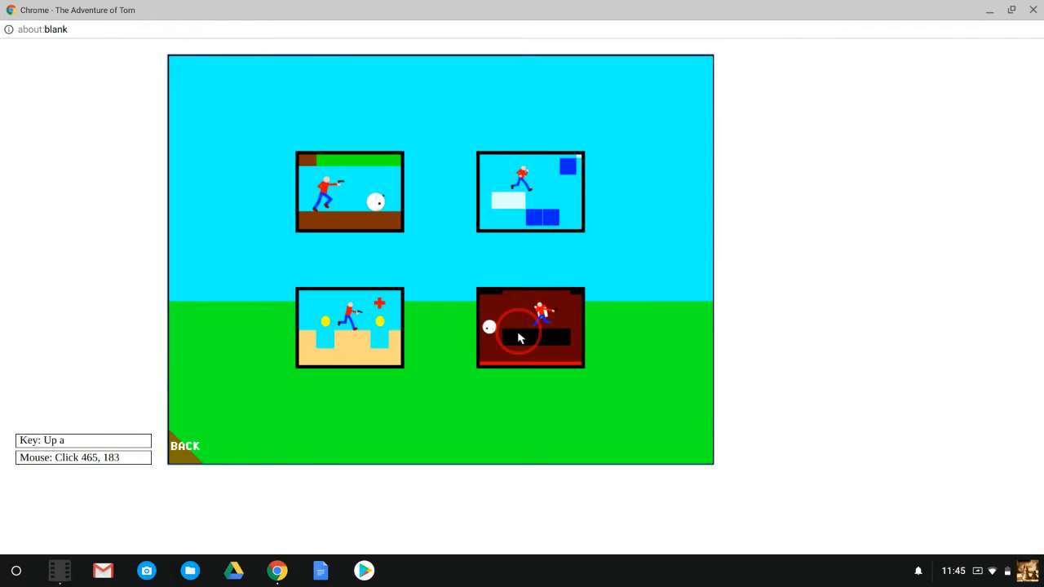
- Restart the lava level and fly Tom up and left along the upper area until the run ends
{"action": "left_click", "coordinate": [531, 328]}
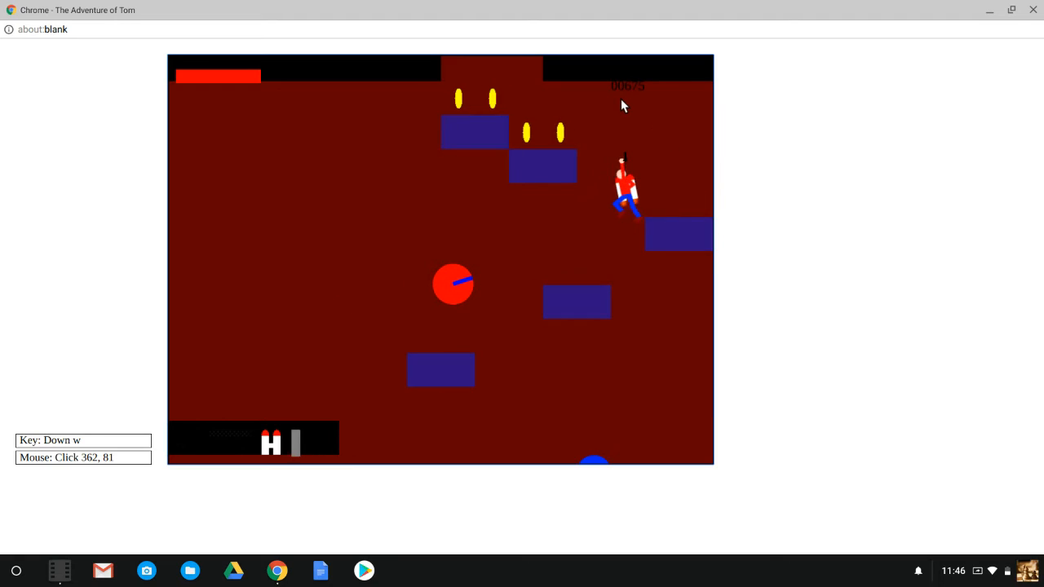
{"action": "key", "text": "a"}
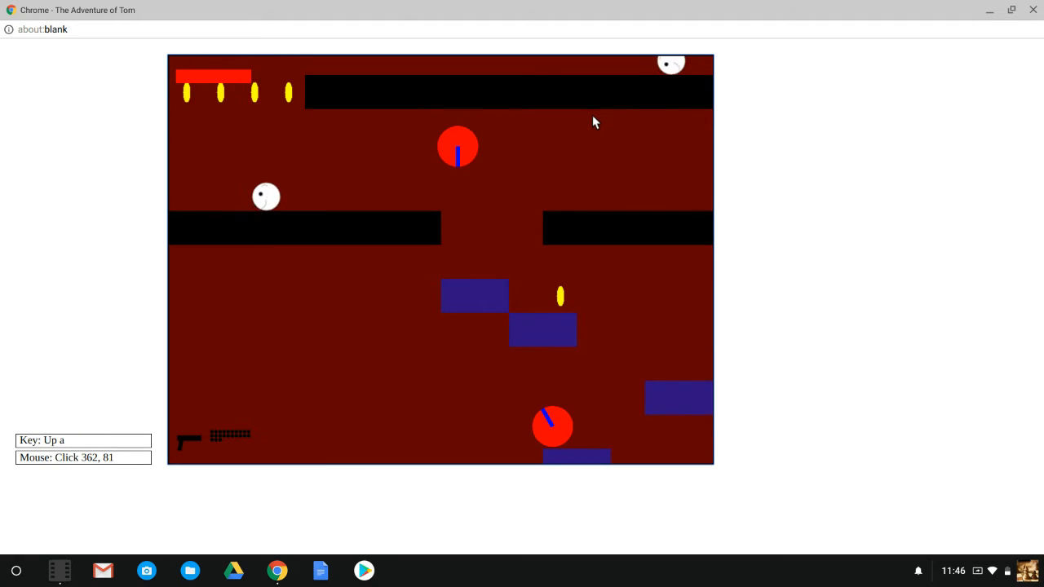
{"action": "key", "text": "w"}
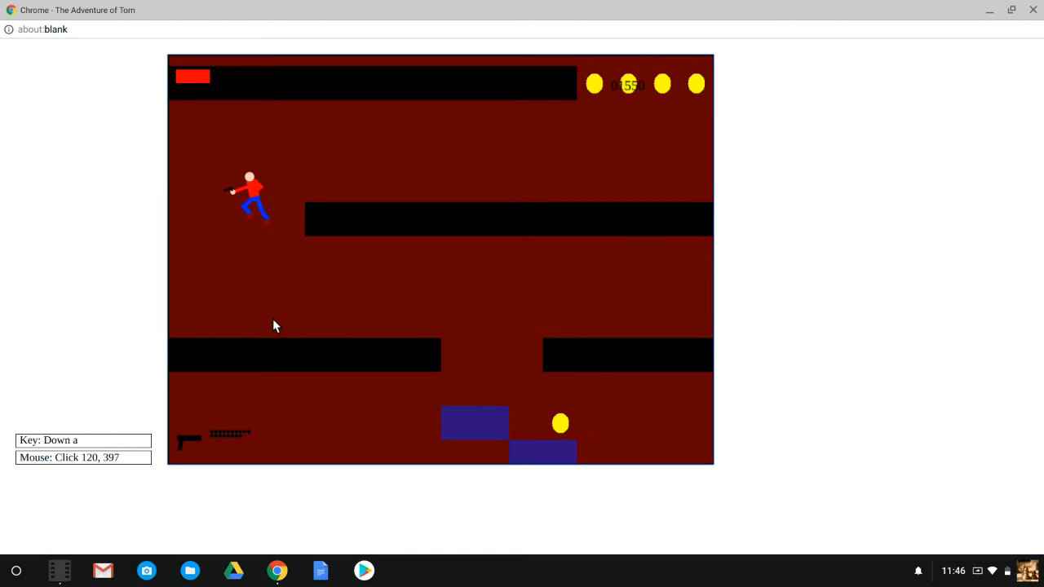
{"action": "key", "text": "up"}
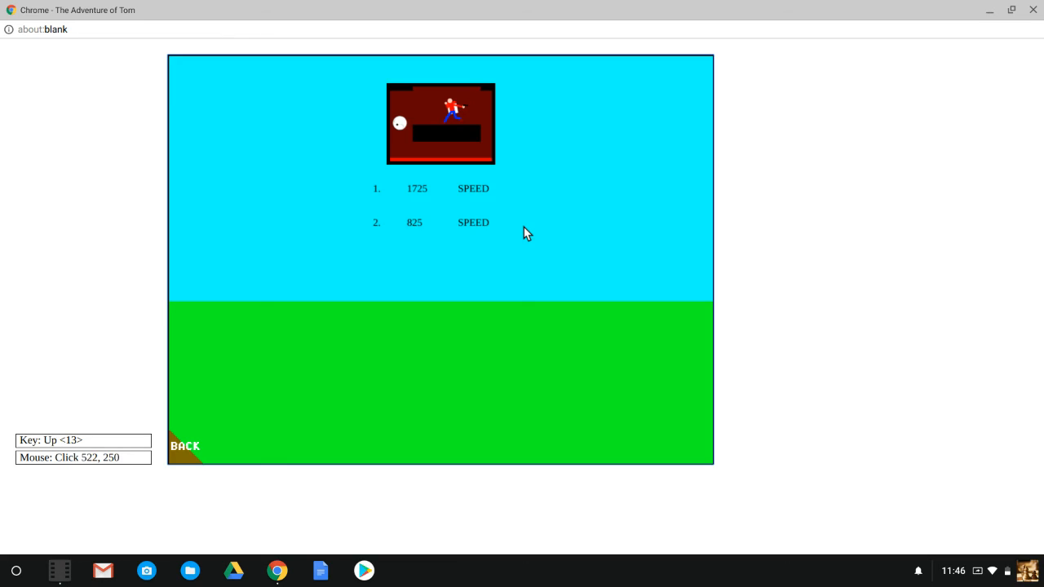
- Go back to the menu, briefly replay the lava level, then close the game window to the editor
{"action": "left_click", "coordinate": [183, 447]}
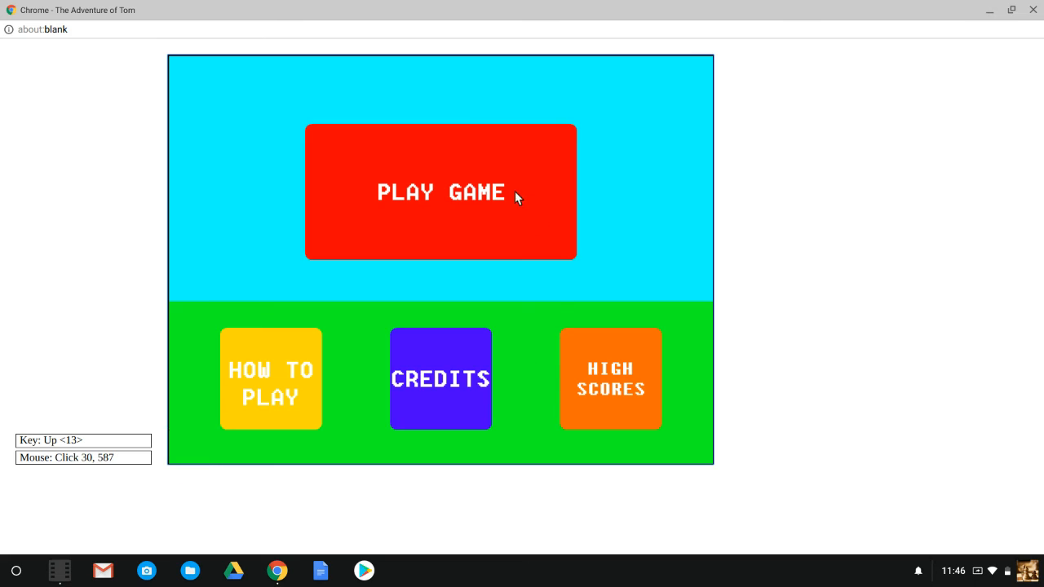
{"action": "left_click", "coordinate": [441, 193]}
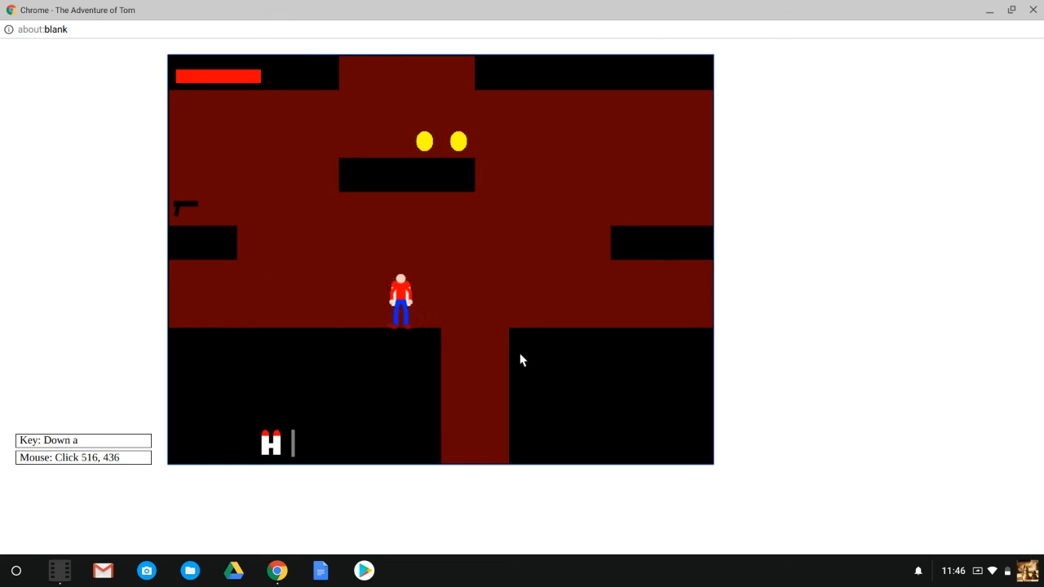
{"action": "key", "text": "w"}
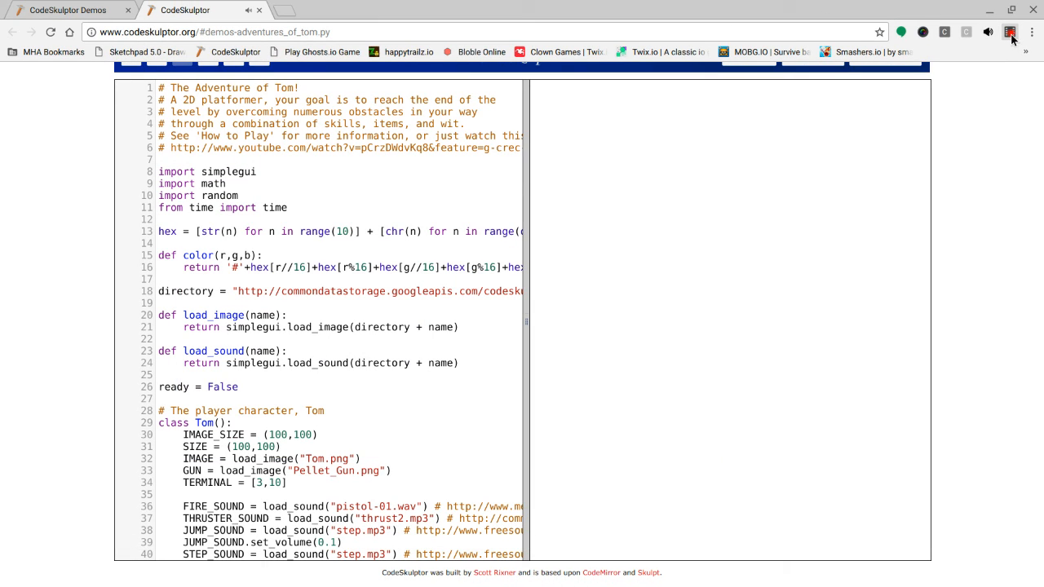
{"action": "left_click", "coordinate": [1011, 32]}
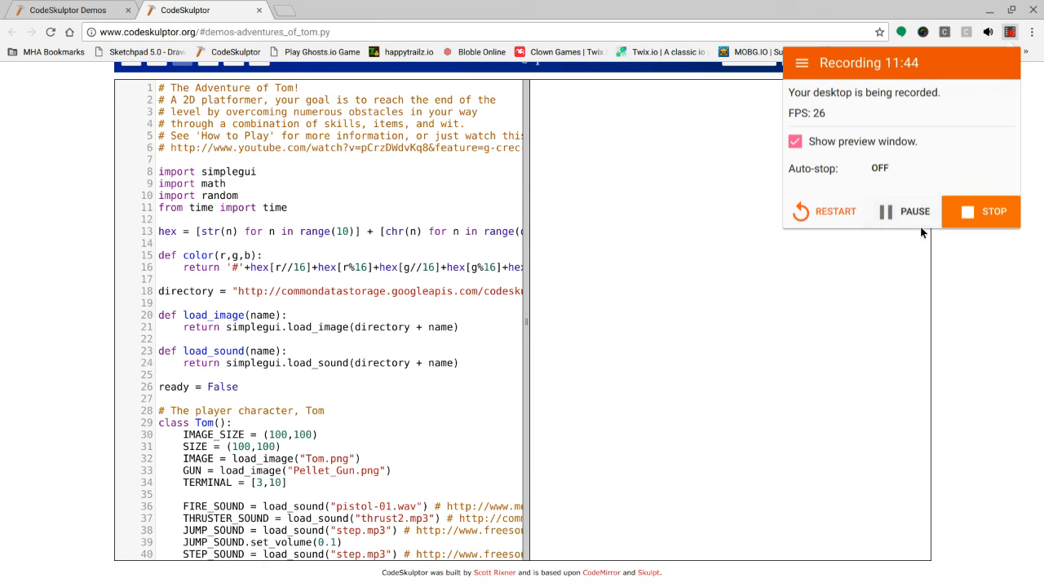